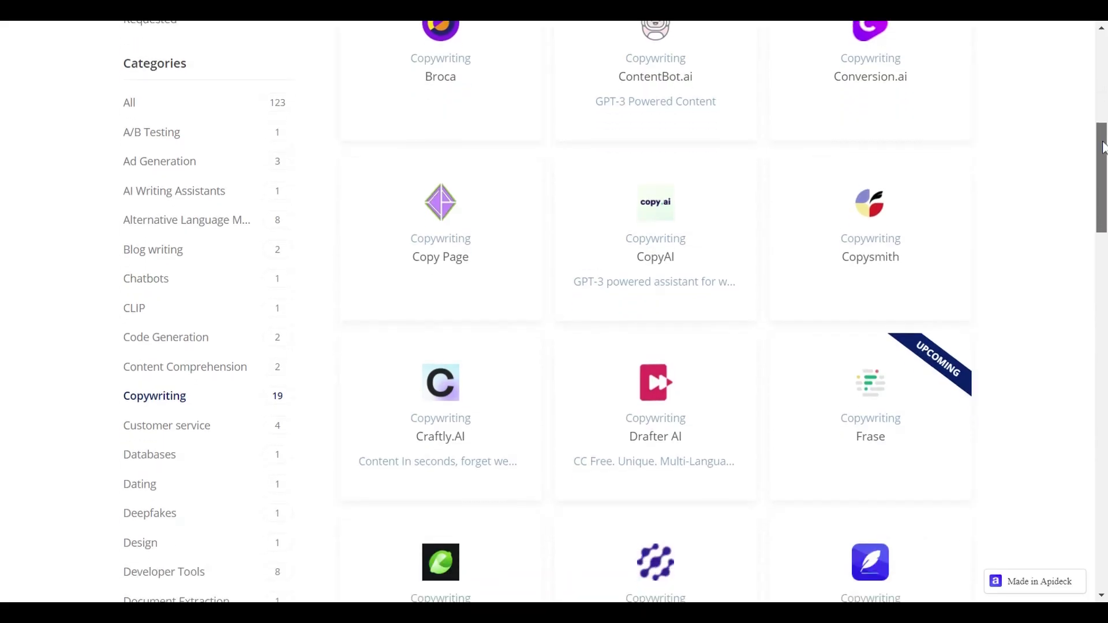
# - Go to the Conversion.ai tool listing from the AI tools directory
pyautogui.click(870, 76)
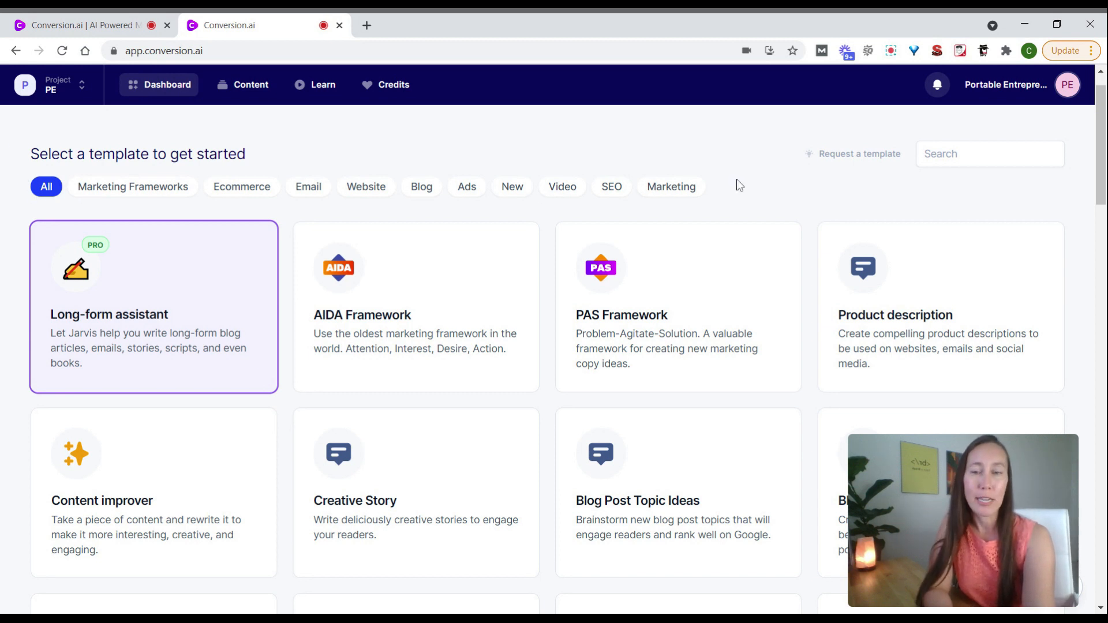
pyautogui.moveTo(132, 190)
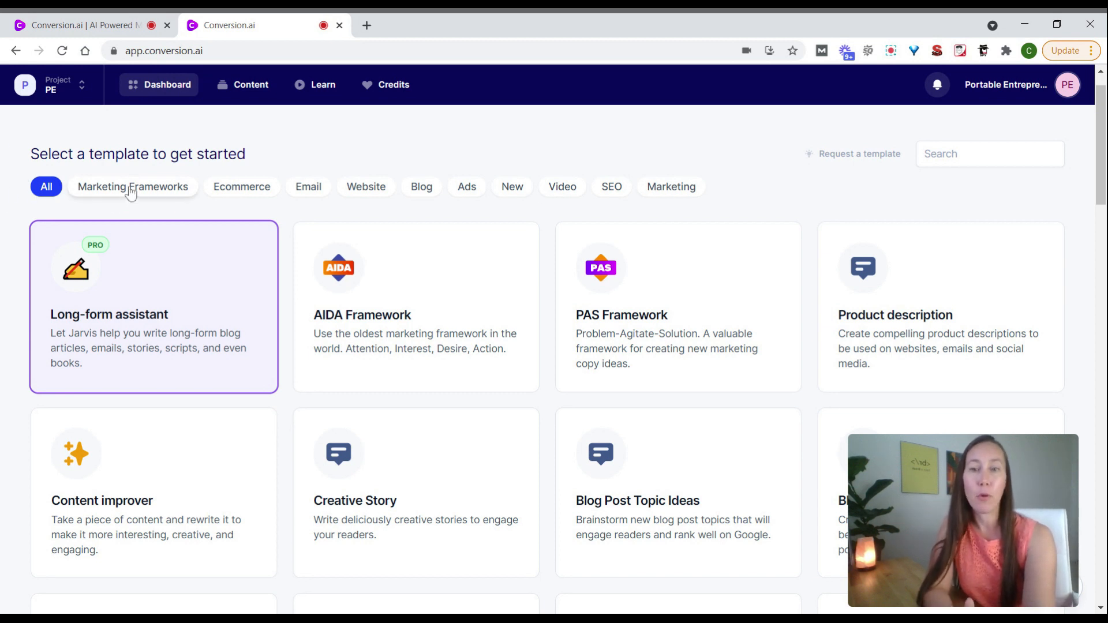
# - Filter the template gallery to Marketing Frameworks
pyautogui.click(132, 187)
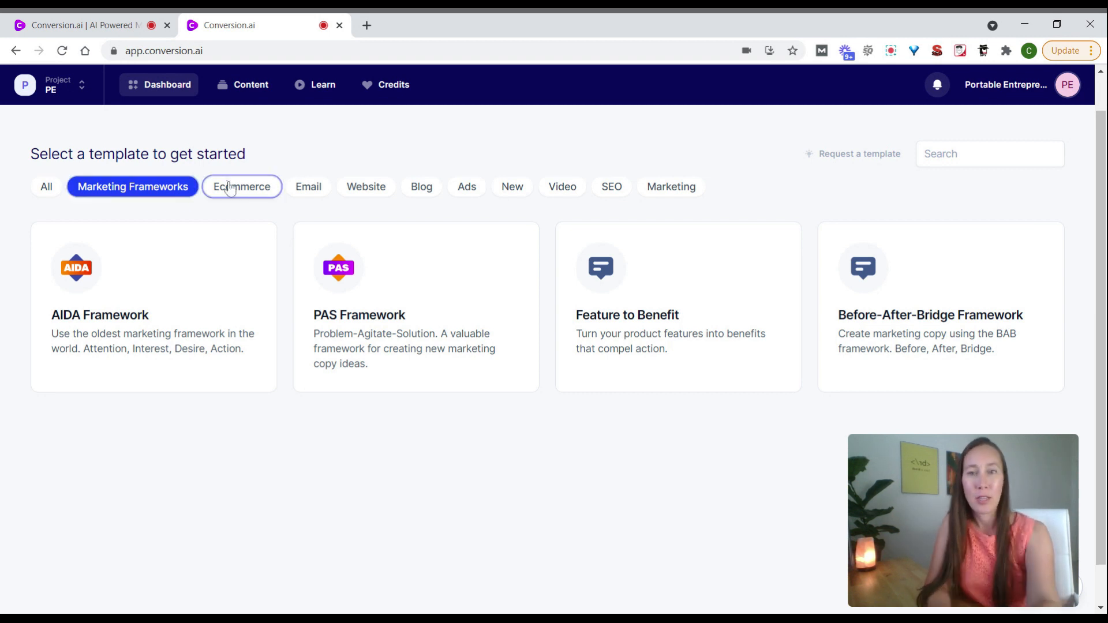
# - Filter the templates to Ecommerce, then to SEO
pyautogui.click(241, 187)
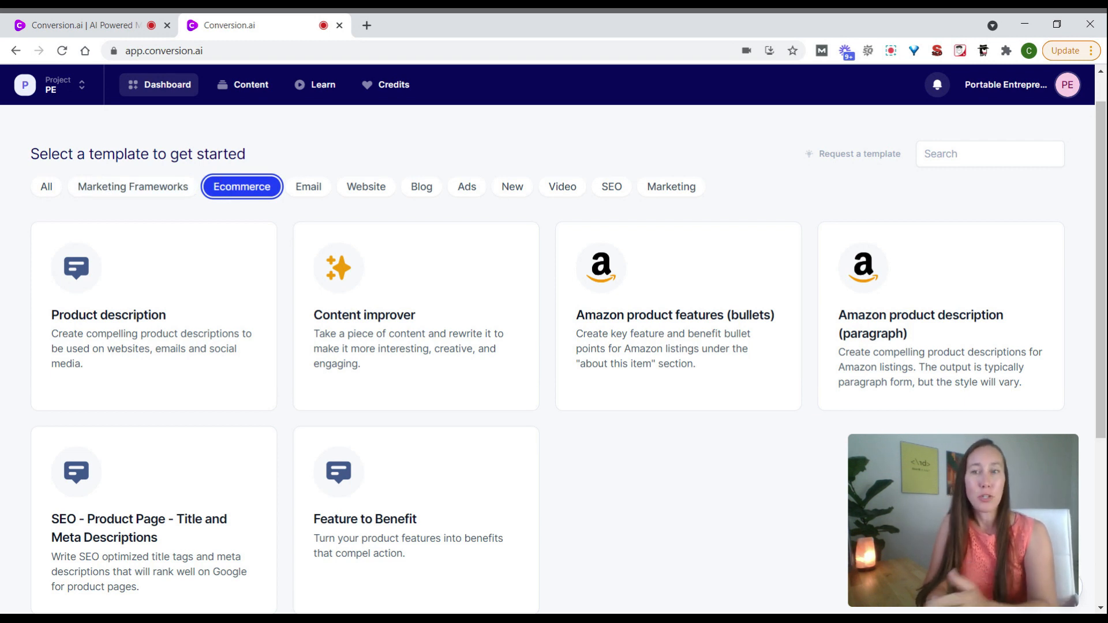
pyautogui.moveTo(118, 346)
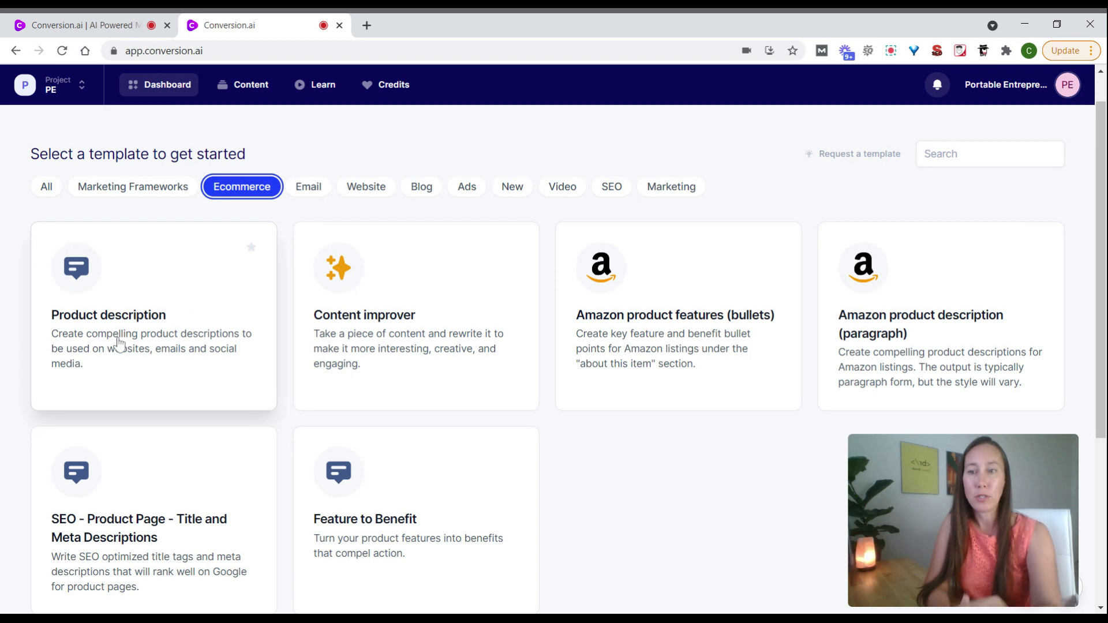
pyautogui.moveTo(117, 342)
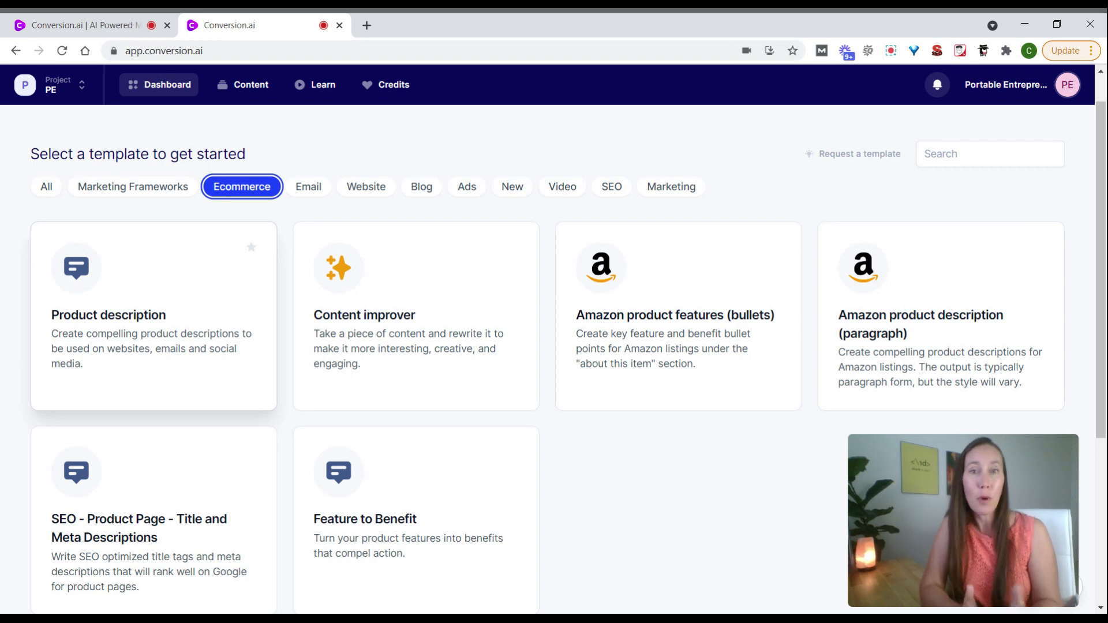
pyautogui.moveTo(87, 451)
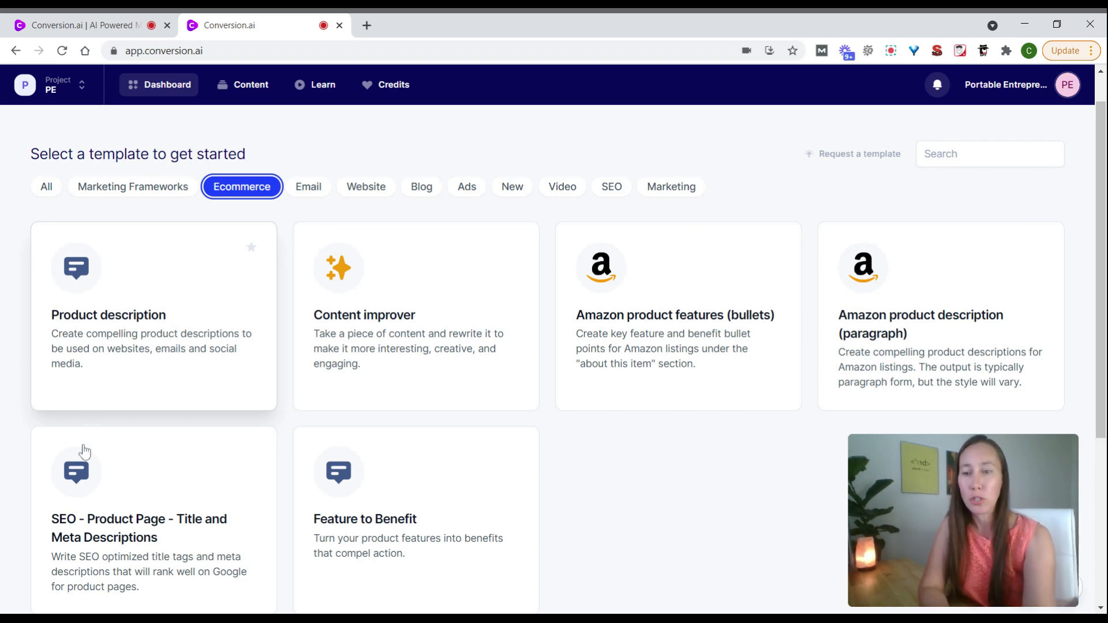
pyautogui.click(612, 187)
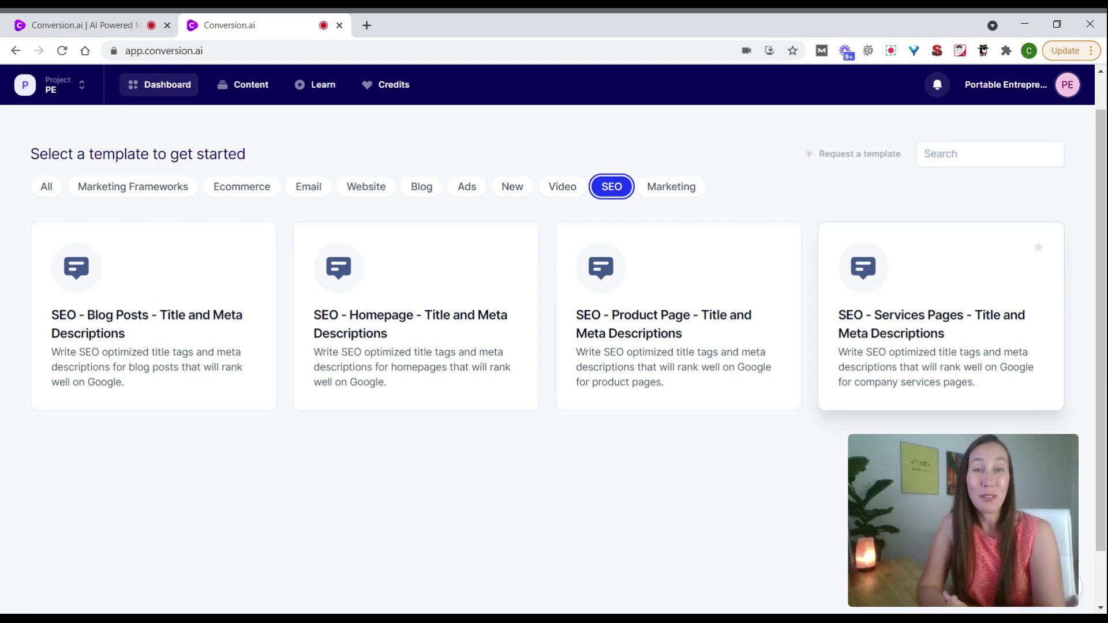
# - Choose the SEO - Services Pages - Title and Meta Descriptions template
pyautogui.click(940, 326)
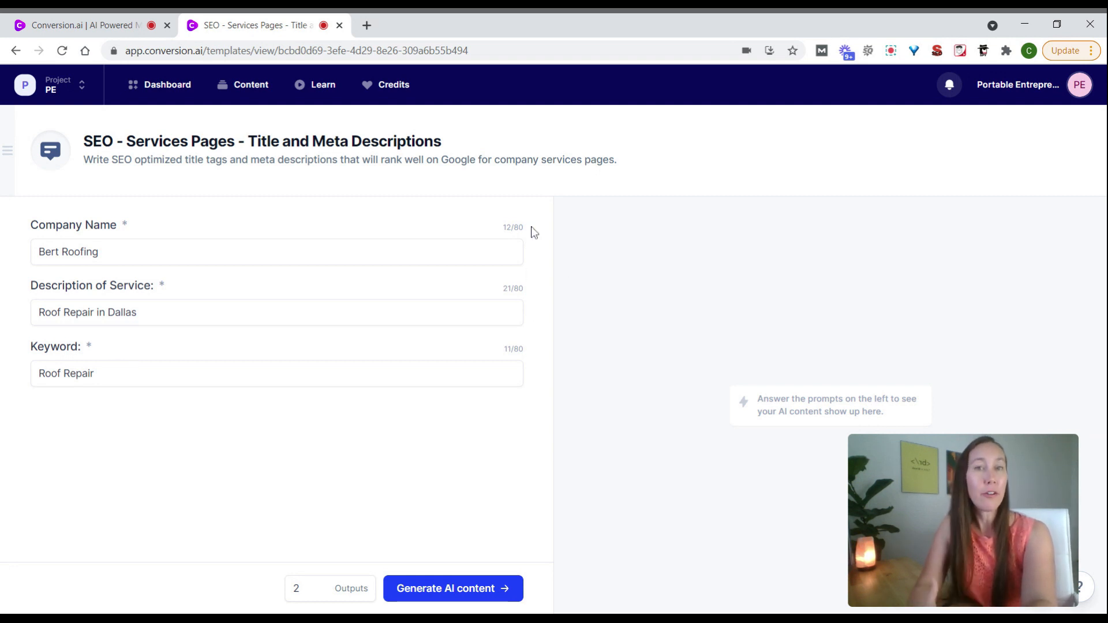
pyautogui.moveTo(155, 295)
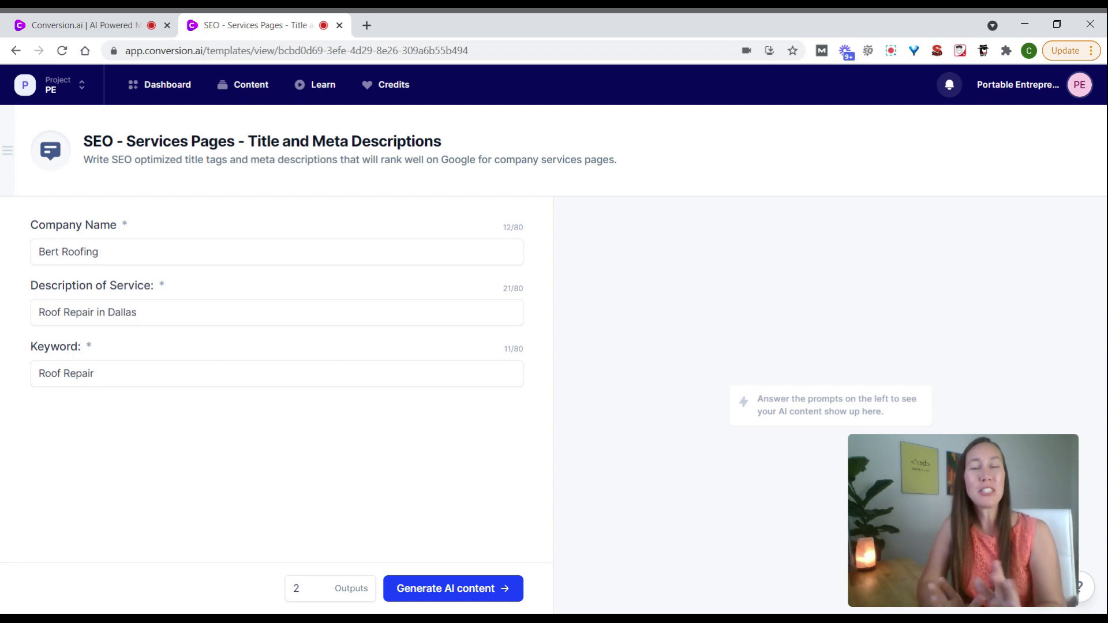
pyautogui.moveTo(405, 401)
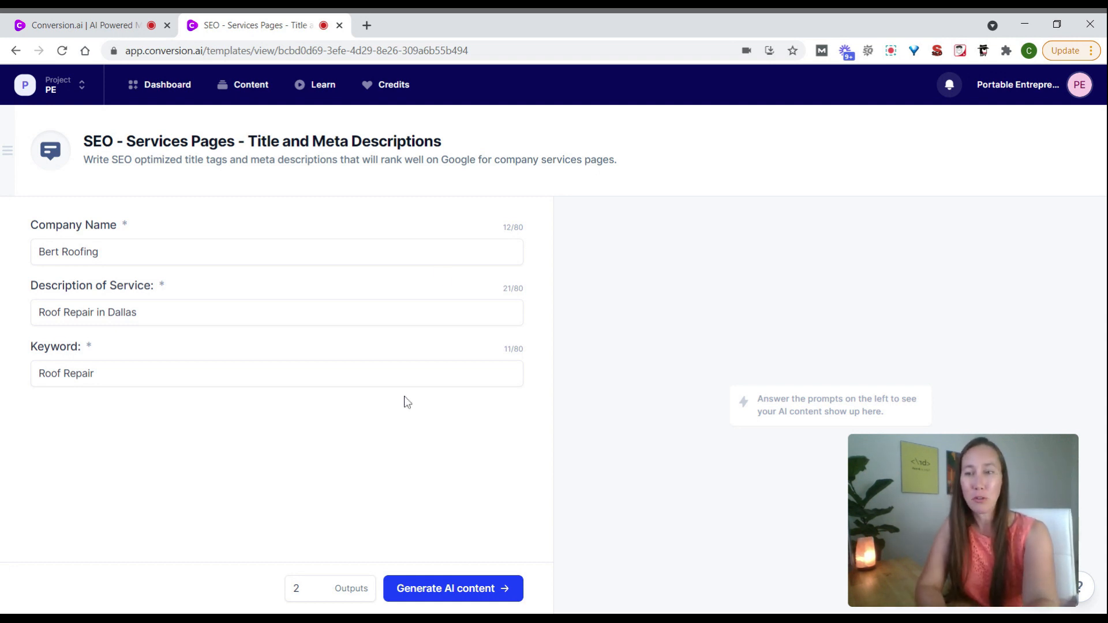
pyautogui.moveTo(304, 594)
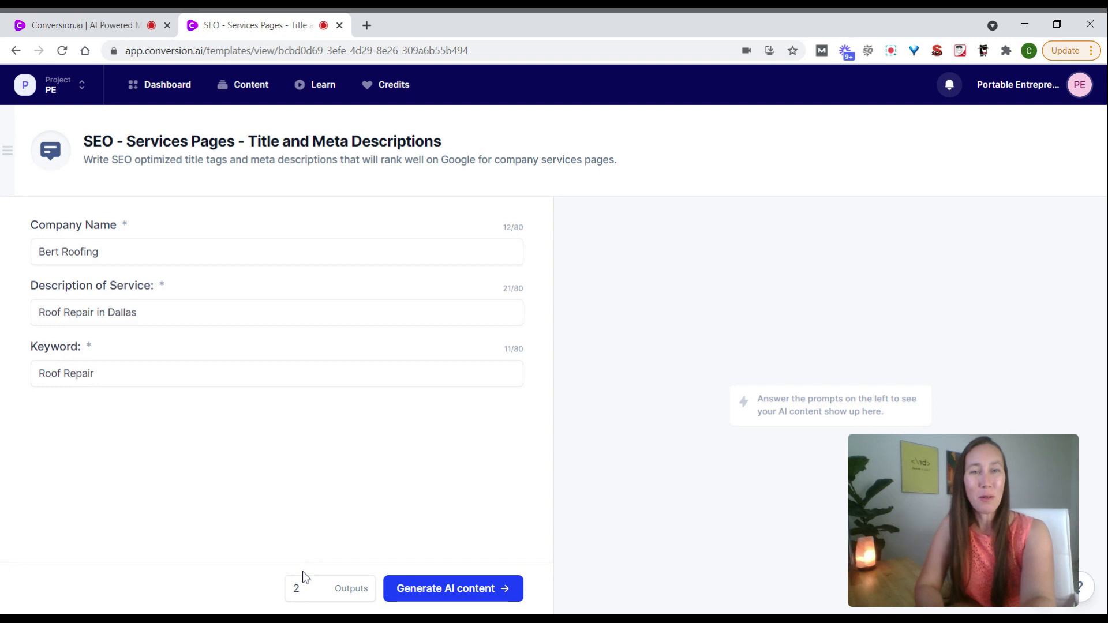
pyautogui.moveTo(356, 569)
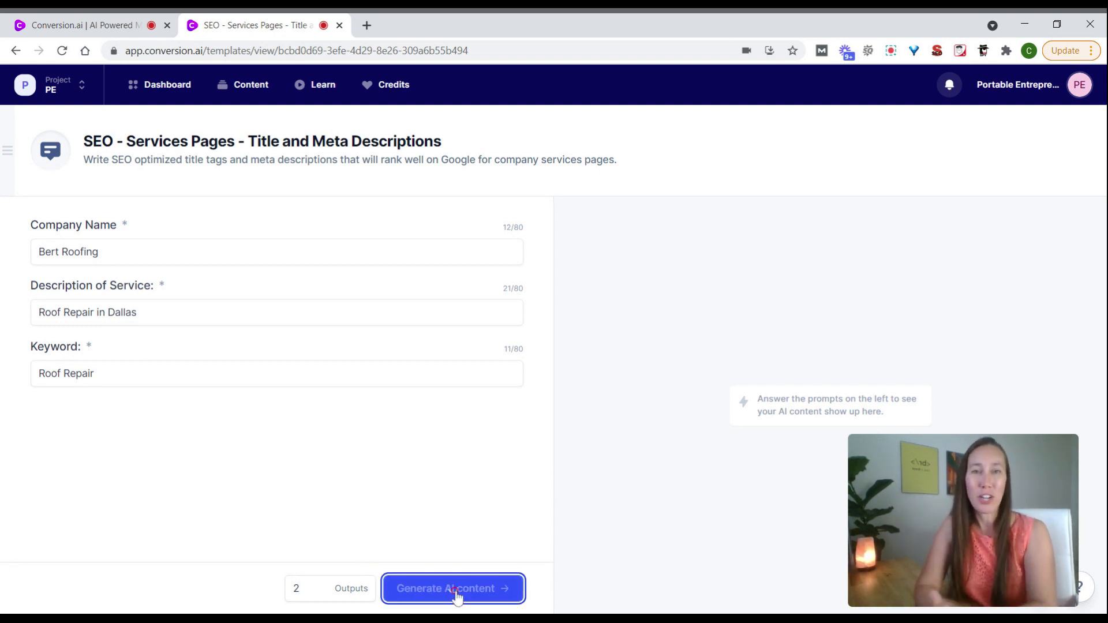
# - Generate Bert Roofing title and meta descriptions, then return to the template dashboard
pyautogui.click(453, 589)
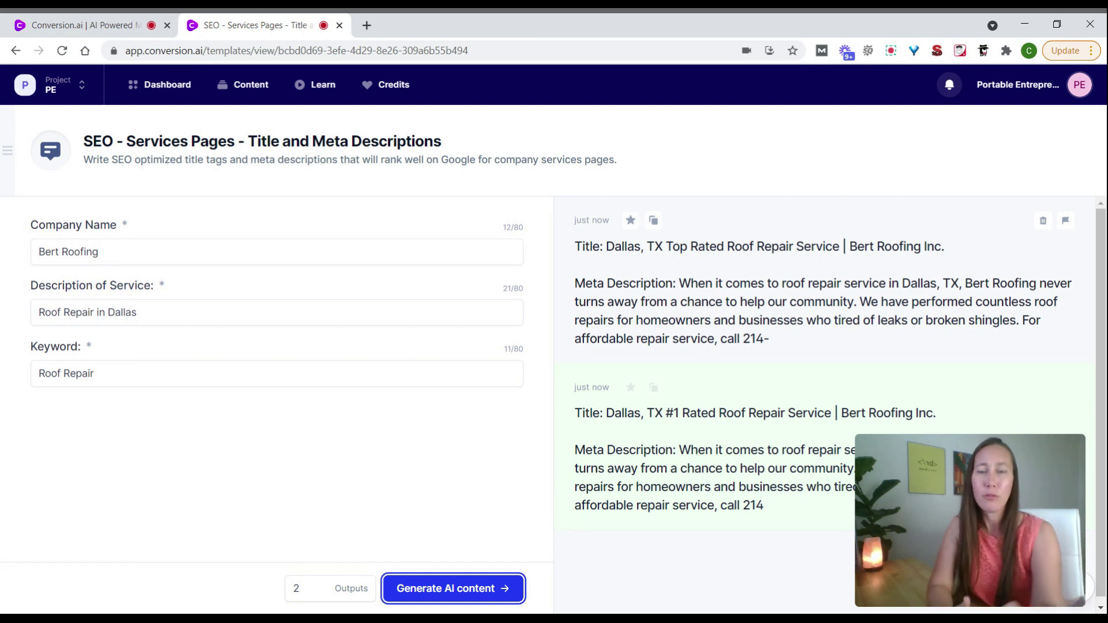
pyautogui.click(7, 152)
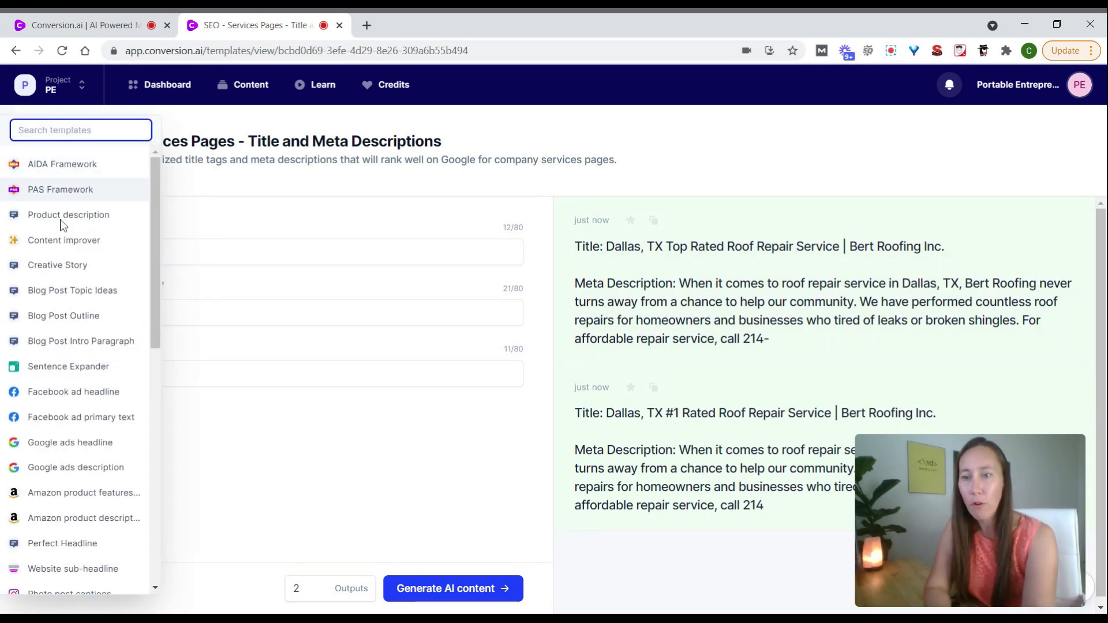
pyautogui.click(166, 85)
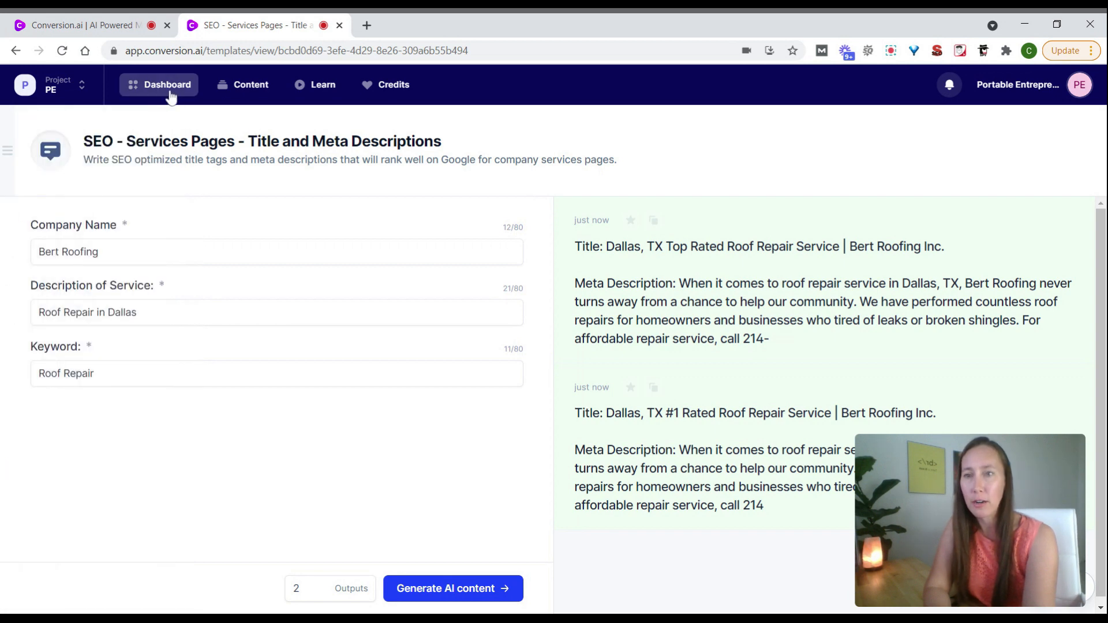
pyautogui.click(166, 84)
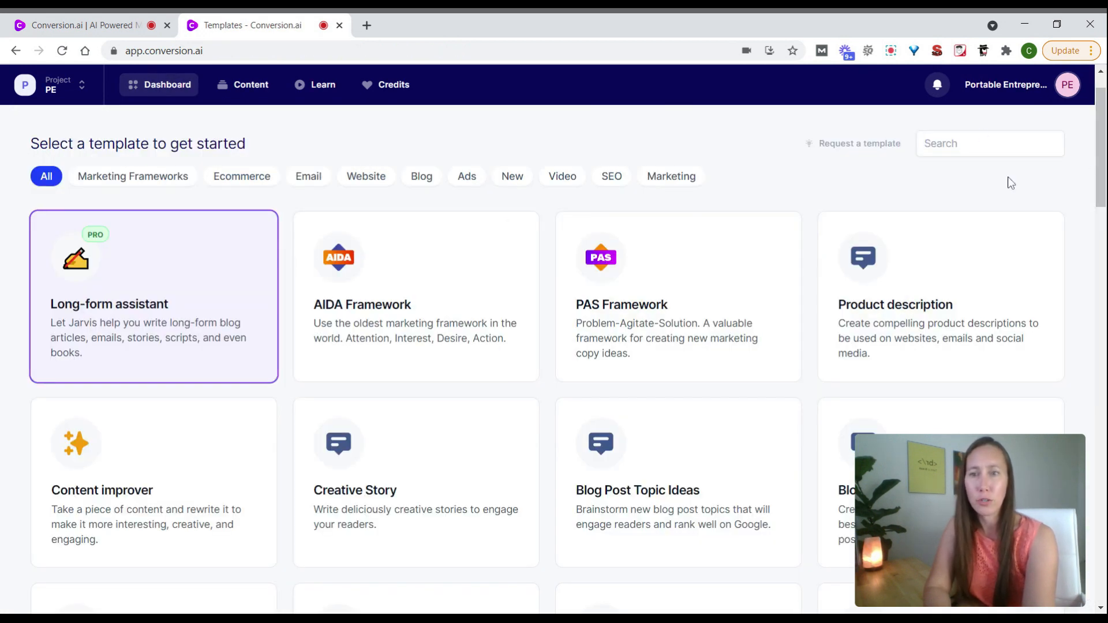
pyautogui.moveTo(1091, 187)
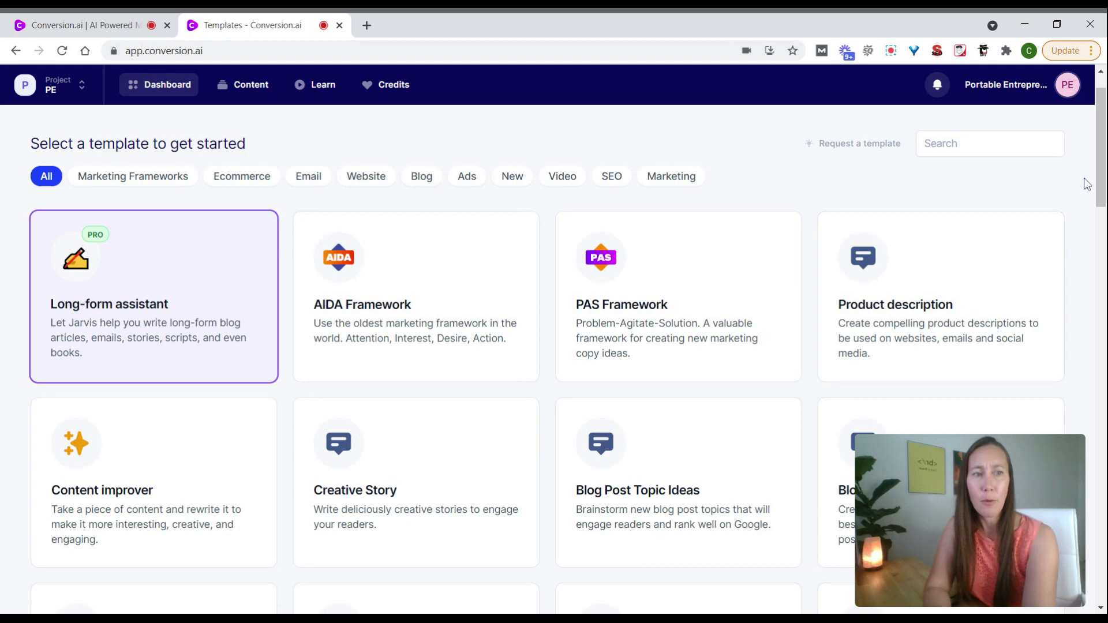
pyautogui.scroll(-3)
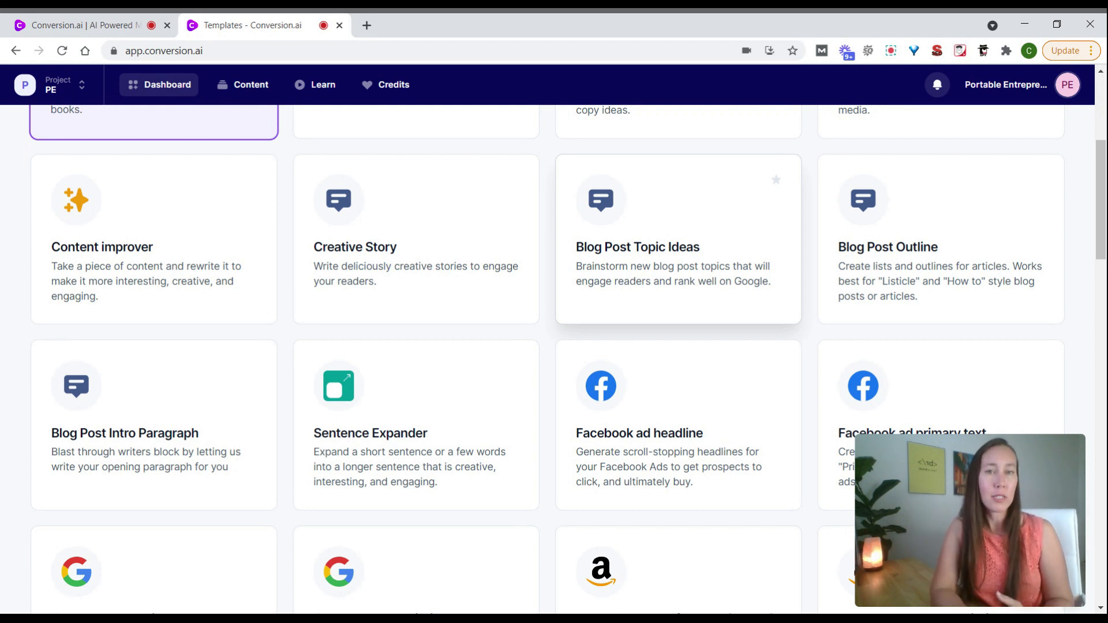
pyautogui.moveTo(917, 228)
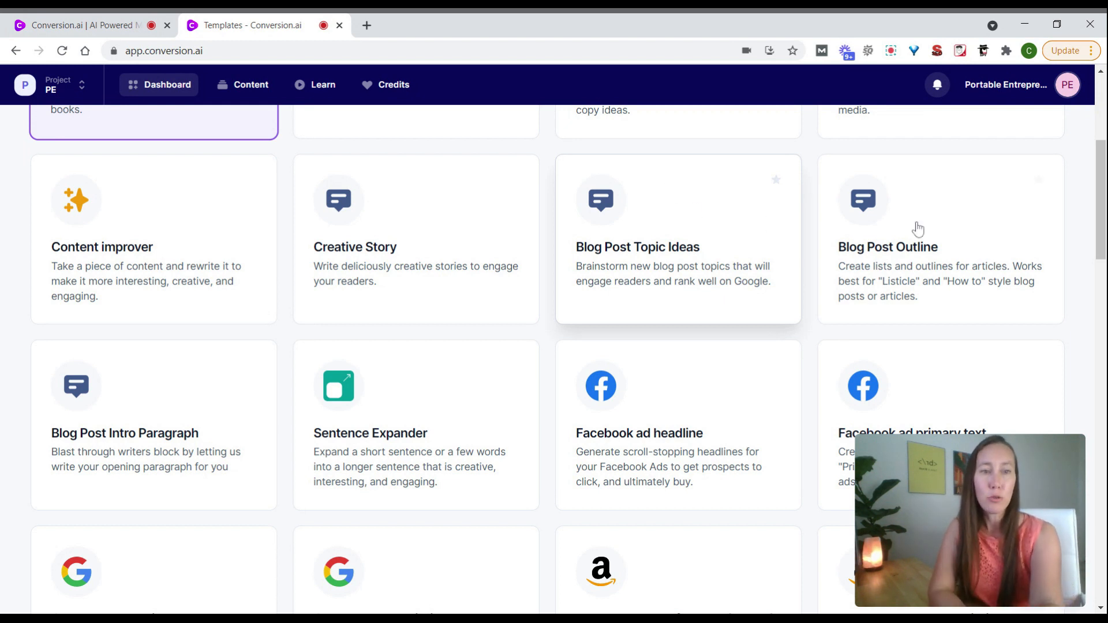
pyautogui.moveTo(1075, 219)
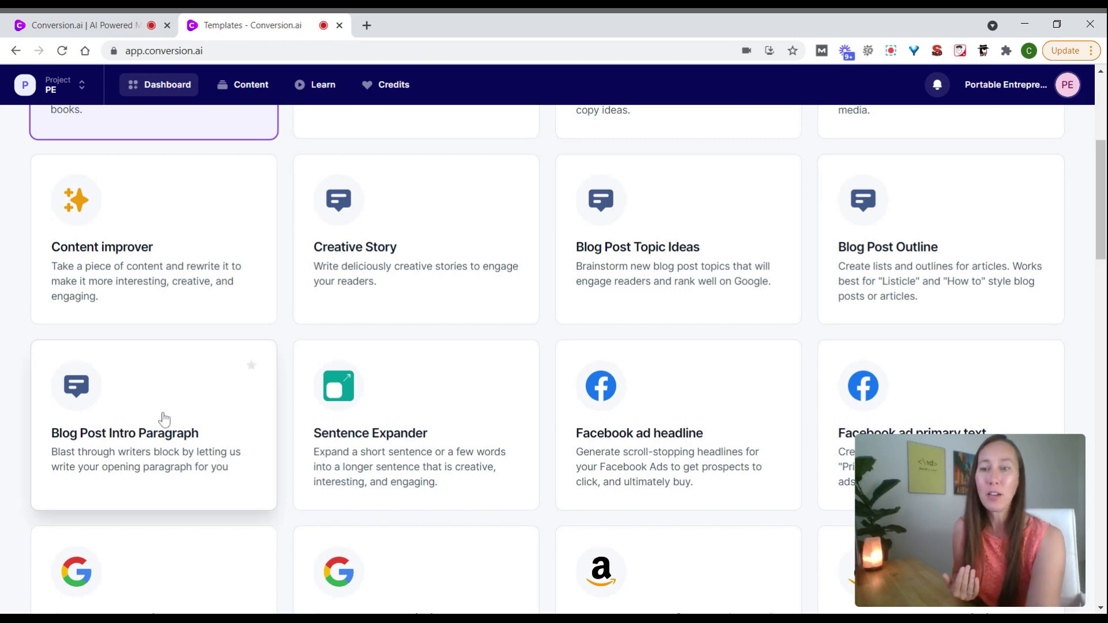
pyautogui.moveTo(948, 244)
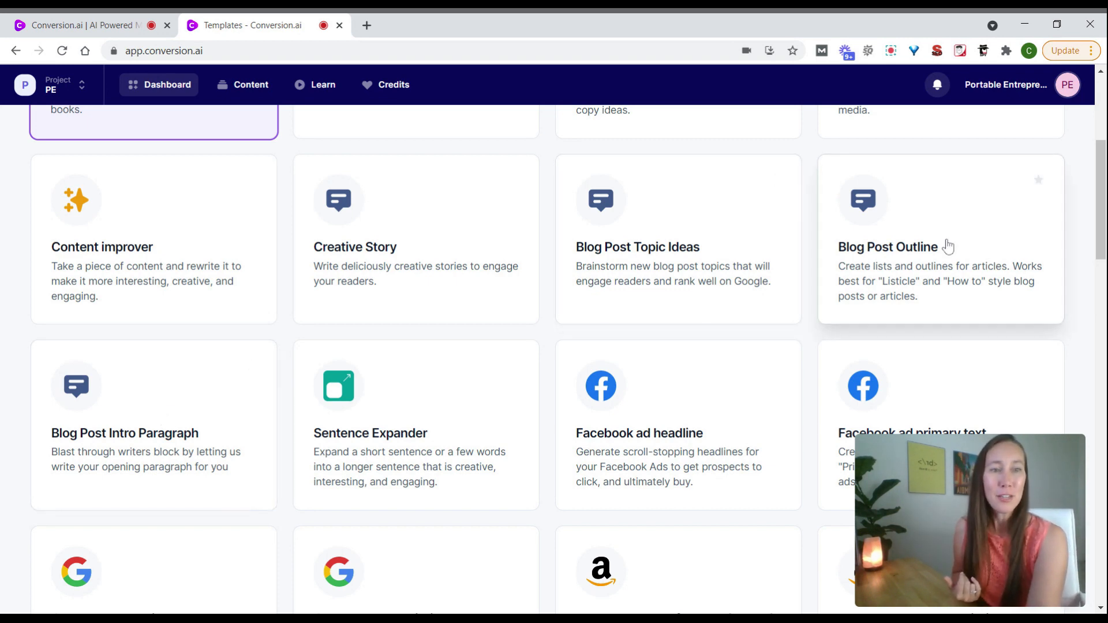
pyautogui.click(886, 247)
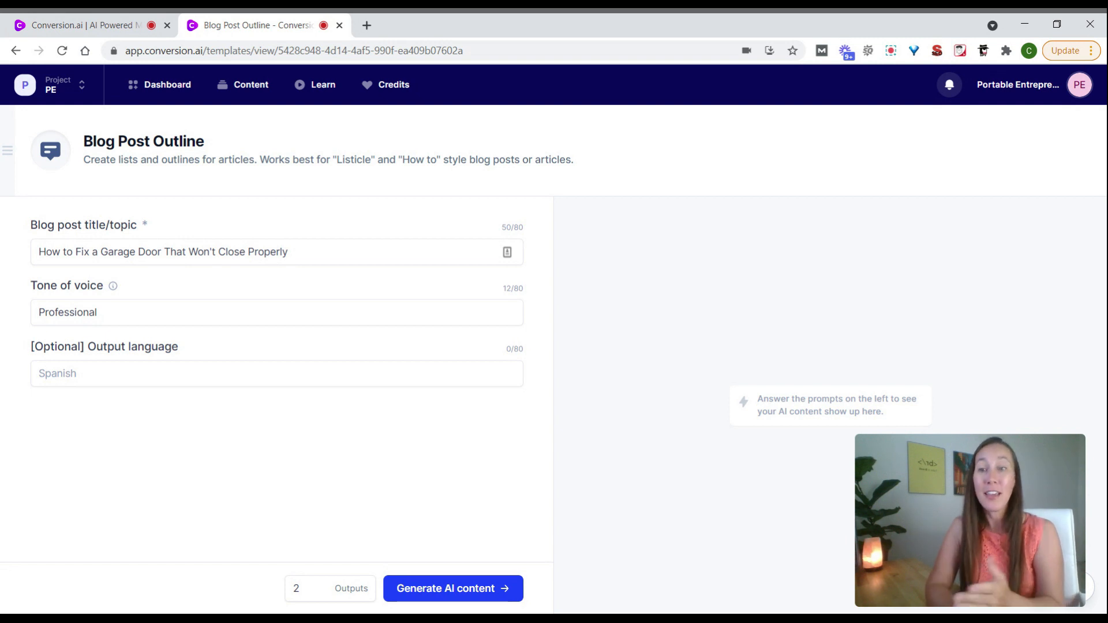
pyautogui.moveTo(318, 503)
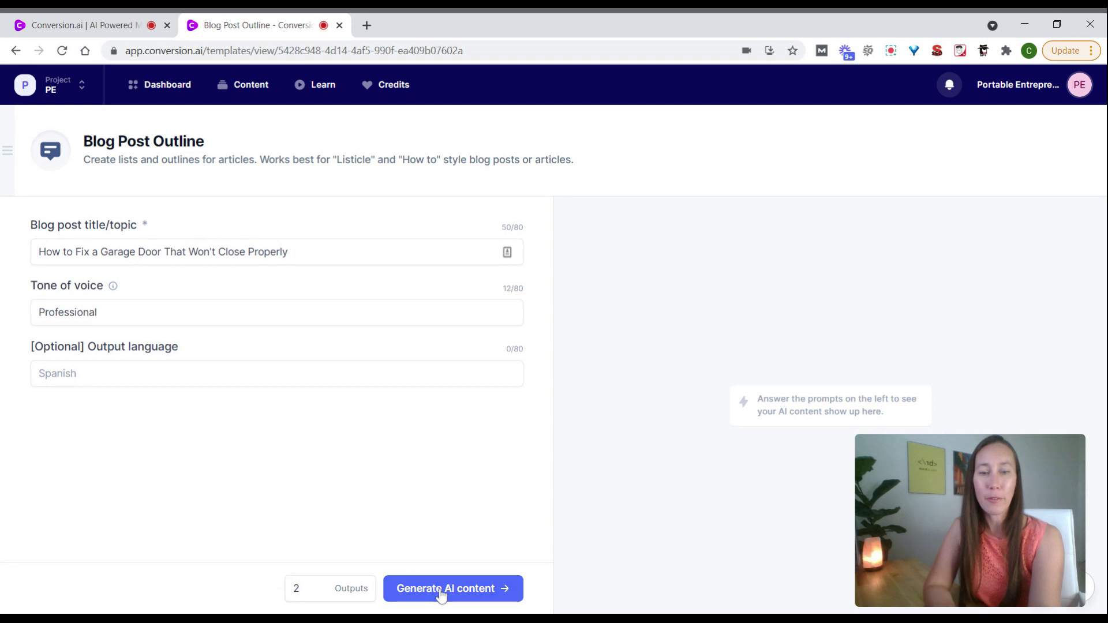
# - Generate two blog post outlines for the garage door title
pyautogui.click(453, 589)
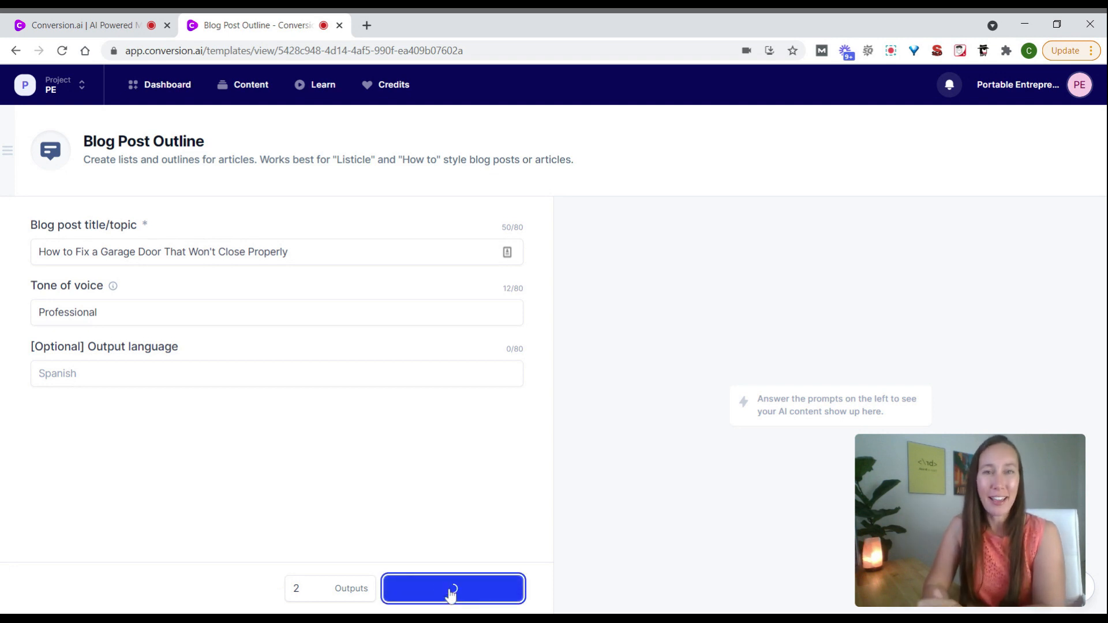
# - Leave the outline results and return to the full template gallery
pyautogui.click(453, 604)
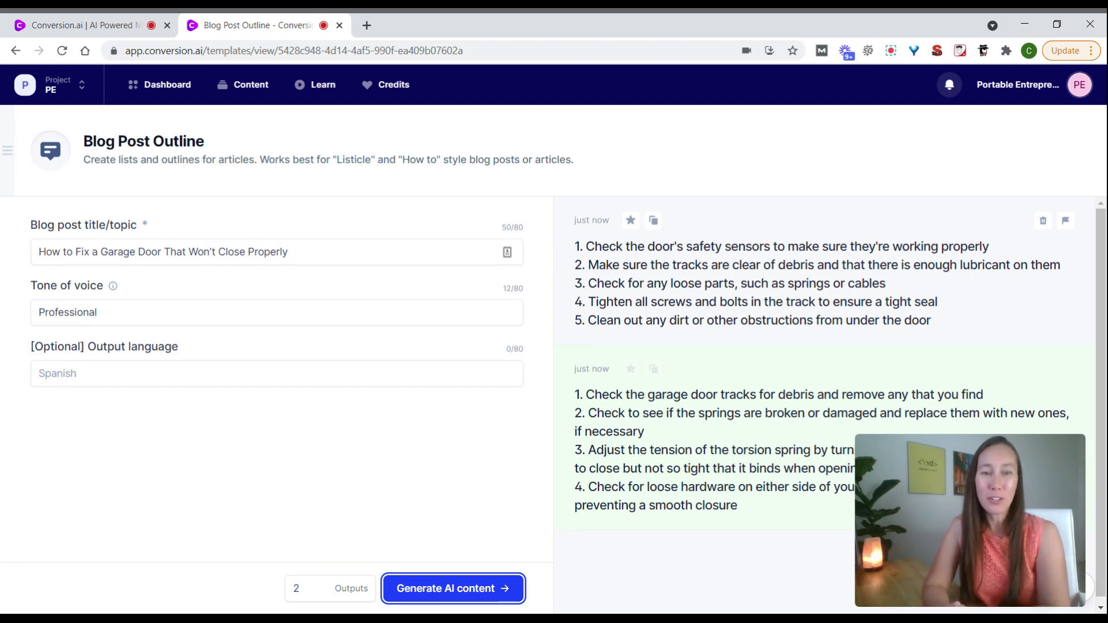
pyautogui.moveTo(596, 389)
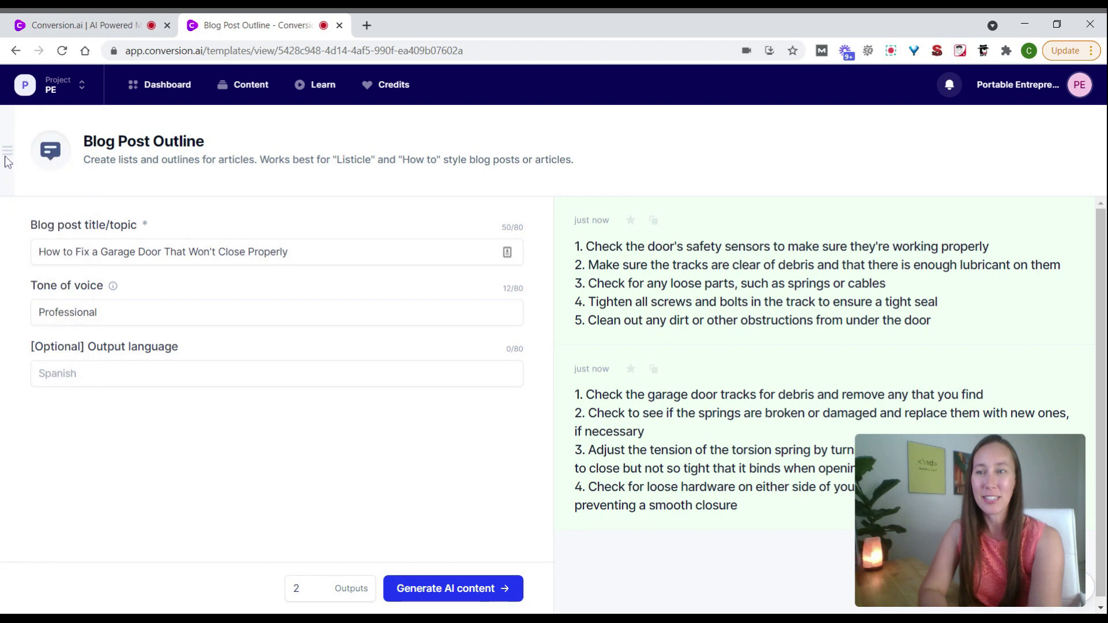
pyautogui.click(167, 84)
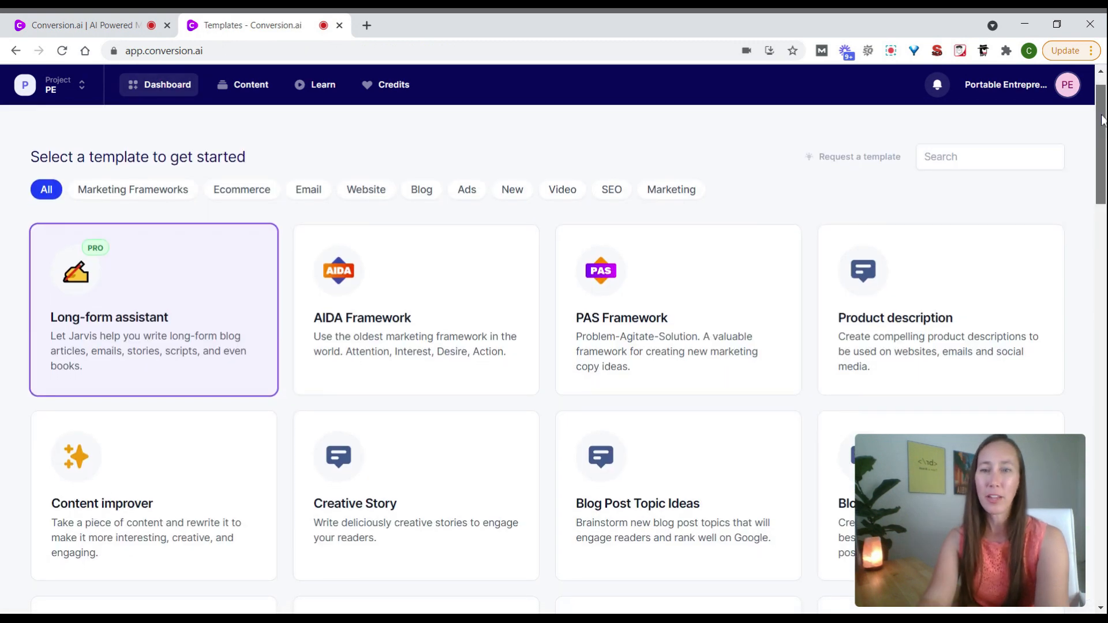
pyautogui.scroll(-3)
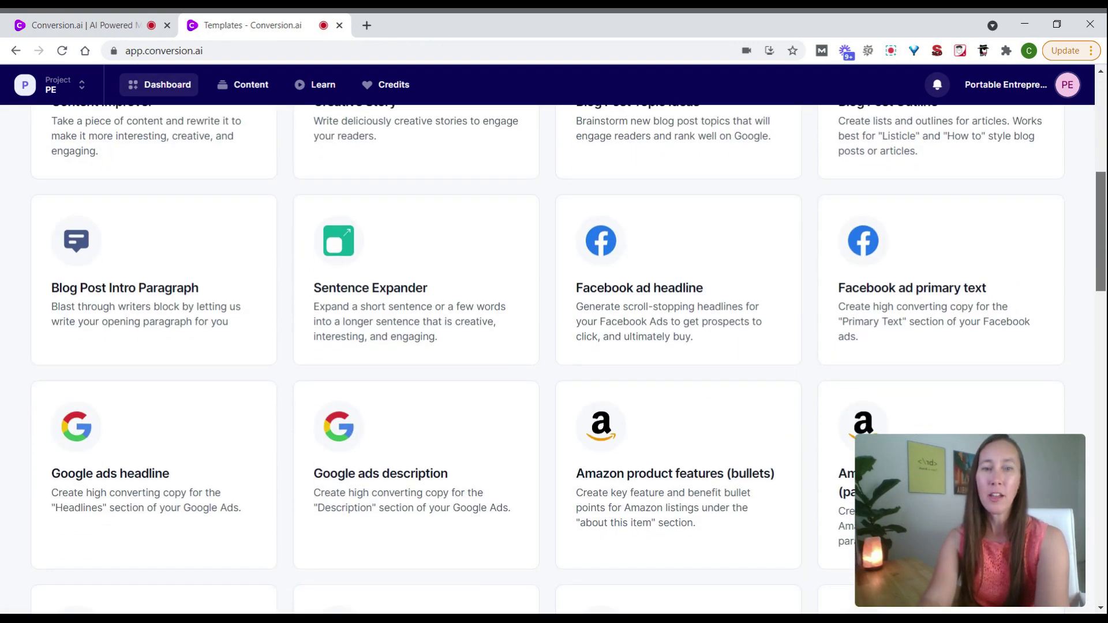
pyautogui.scroll(-3)
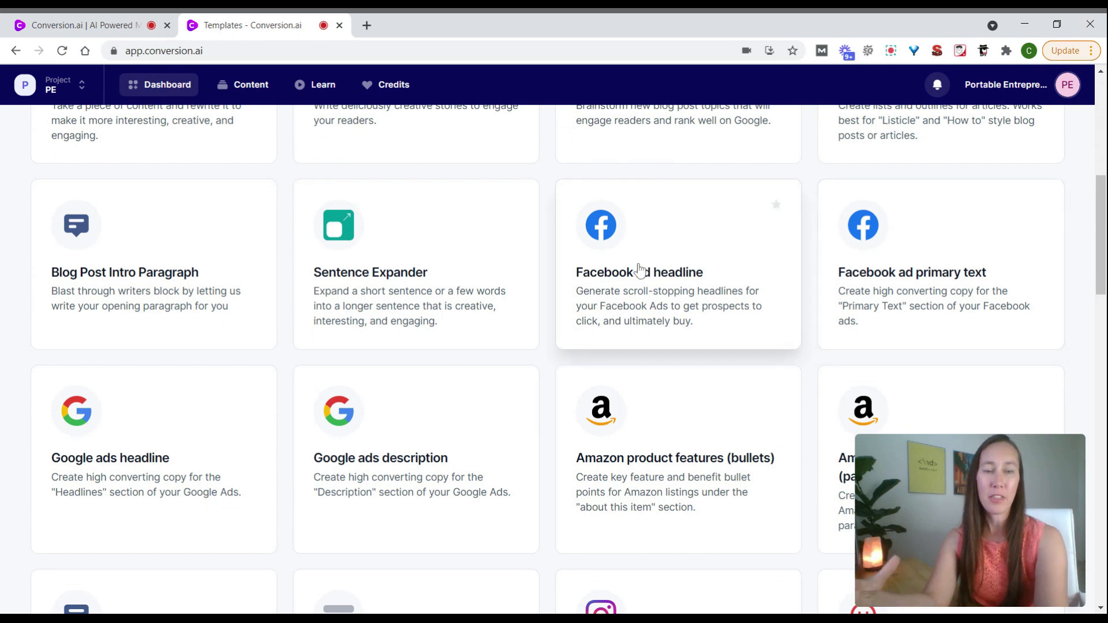
pyautogui.moveTo(665, 279)
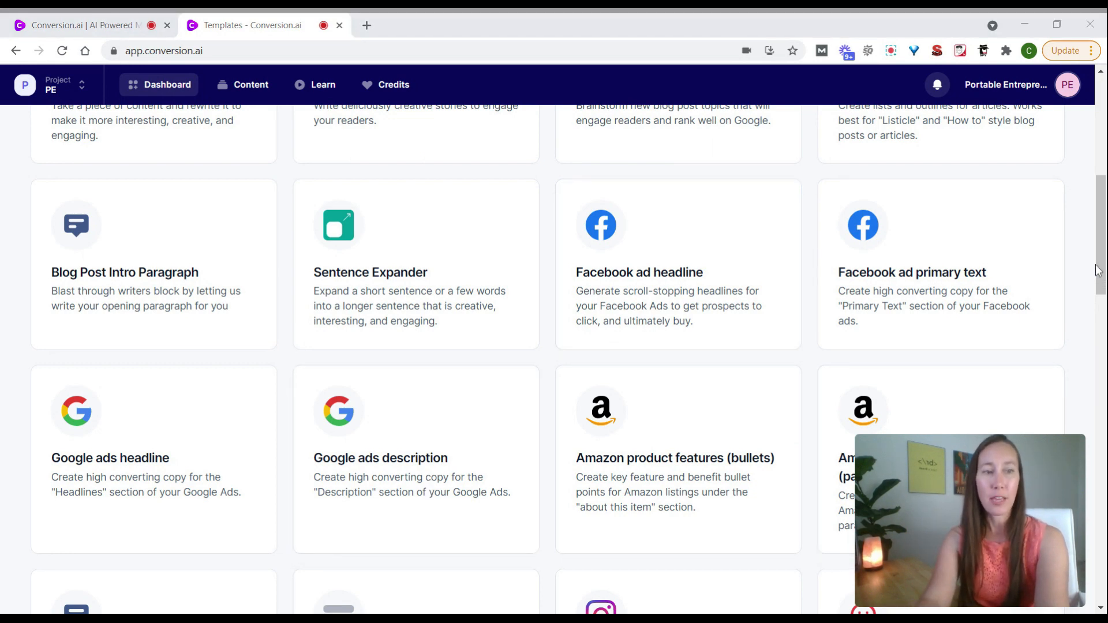
pyautogui.scroll(-3)
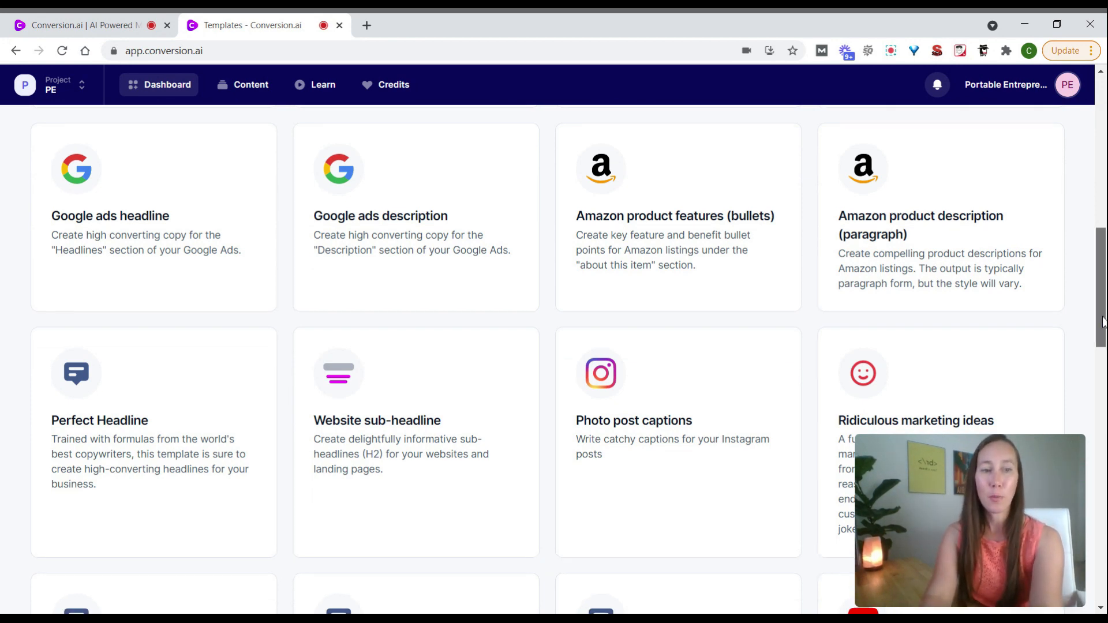
pyautogui.scroll(-3)
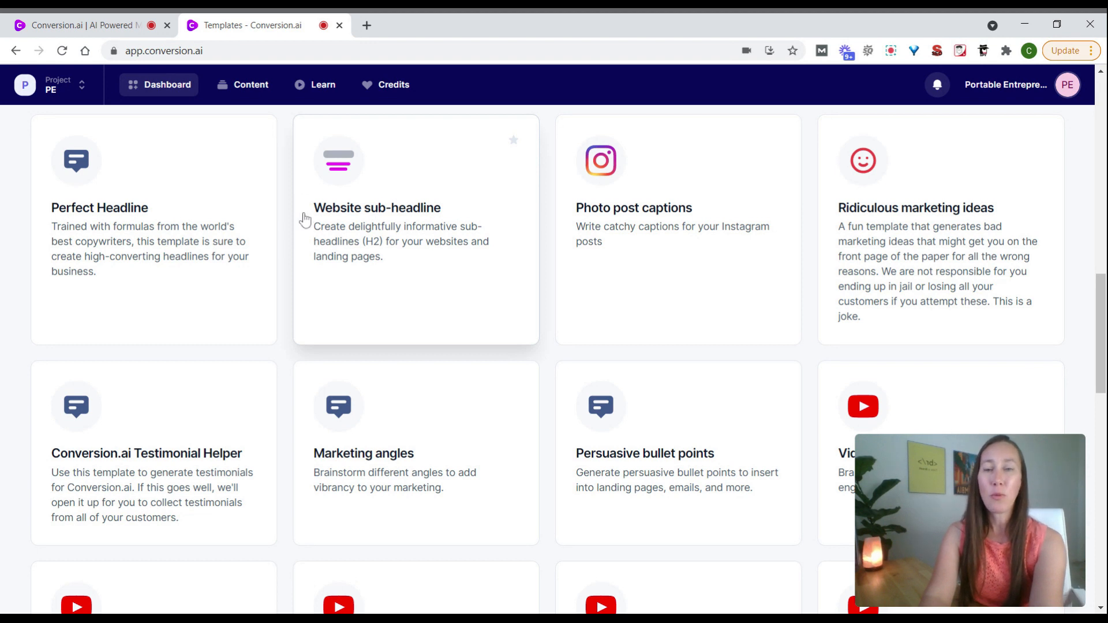
pyautogui.moveTo(391, 265)
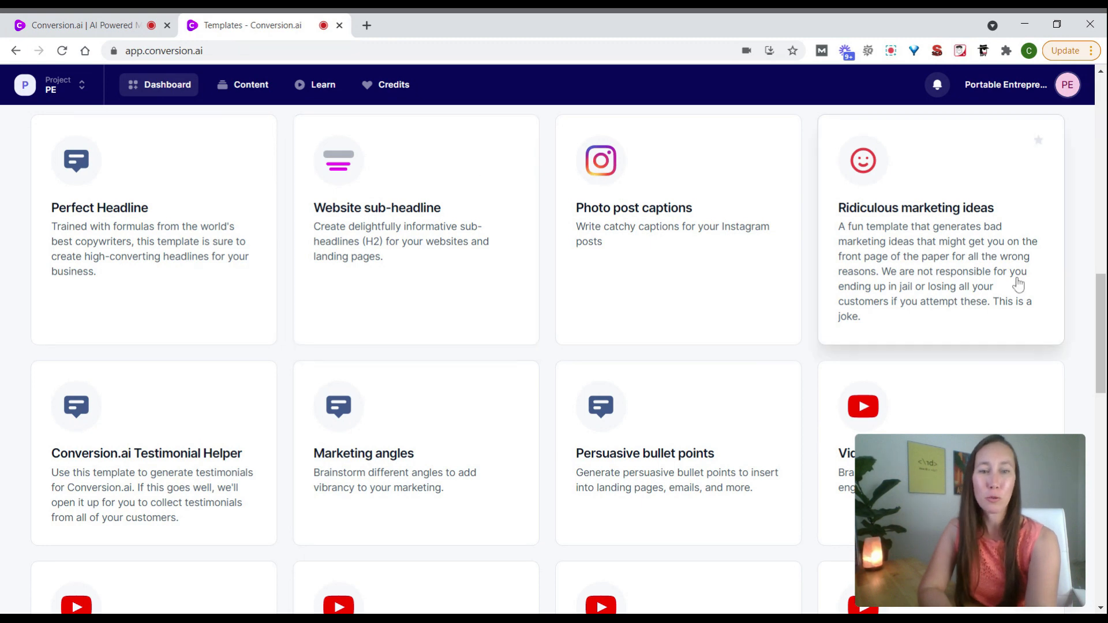
pyautogui.scroll(-3)
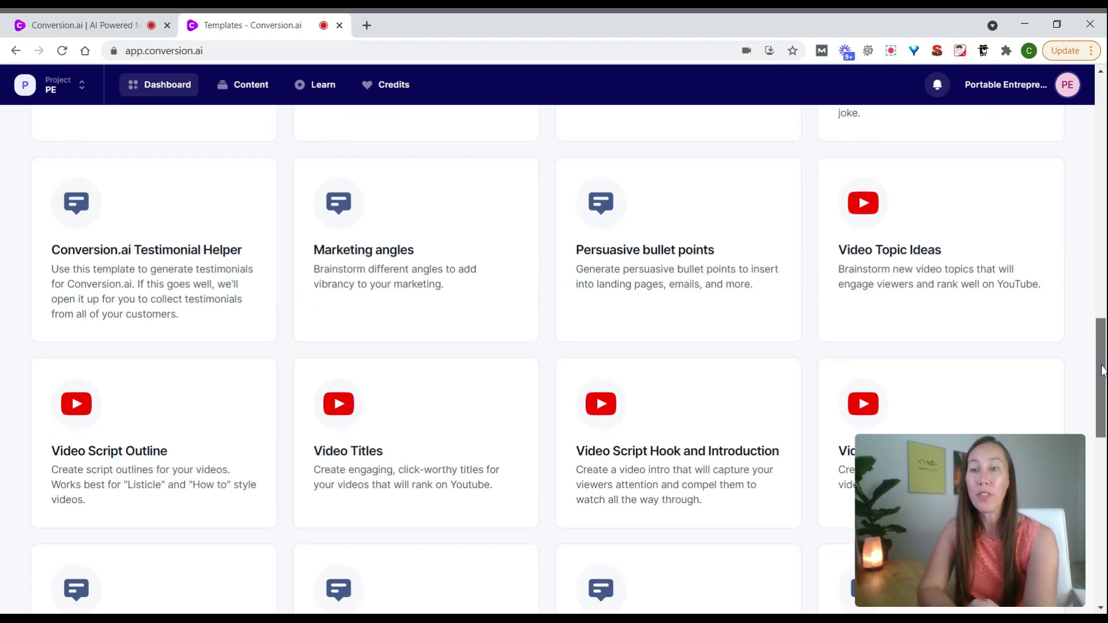
pyautogui.moveTo(668, 315)
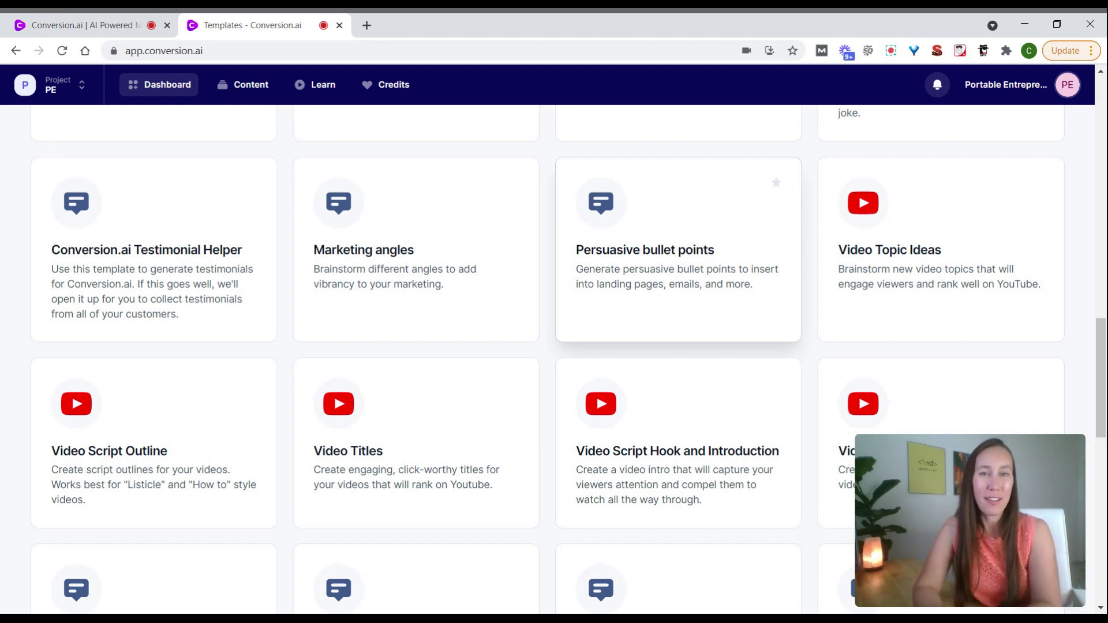
pyautogui.moveTo(993, 350)
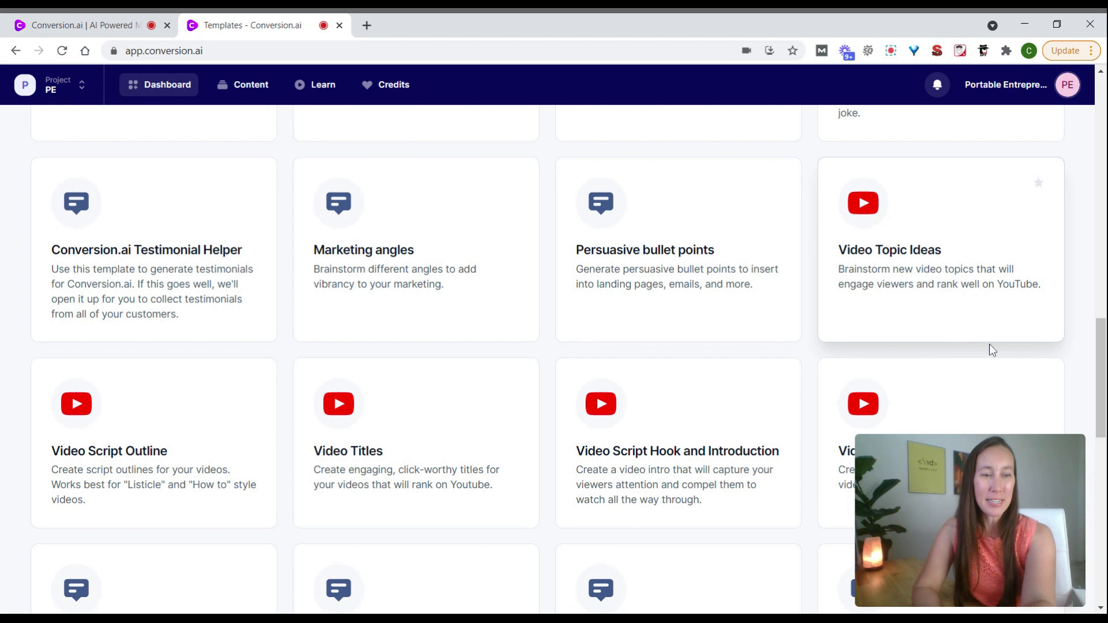
pyautogui.scroll(-3)
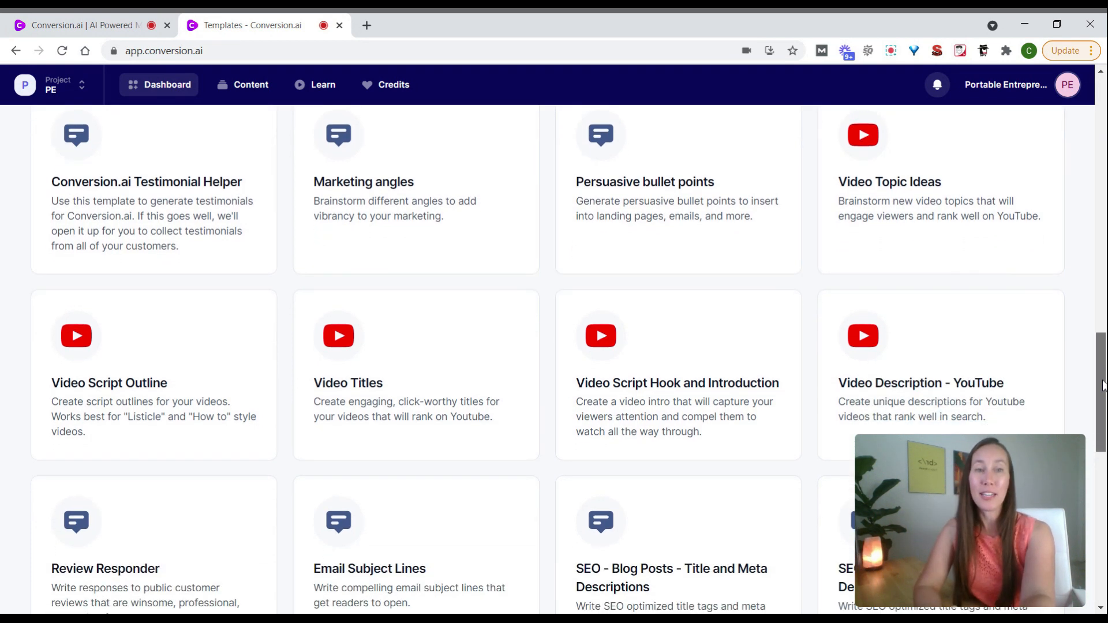
pyautogui.scroll(-3)
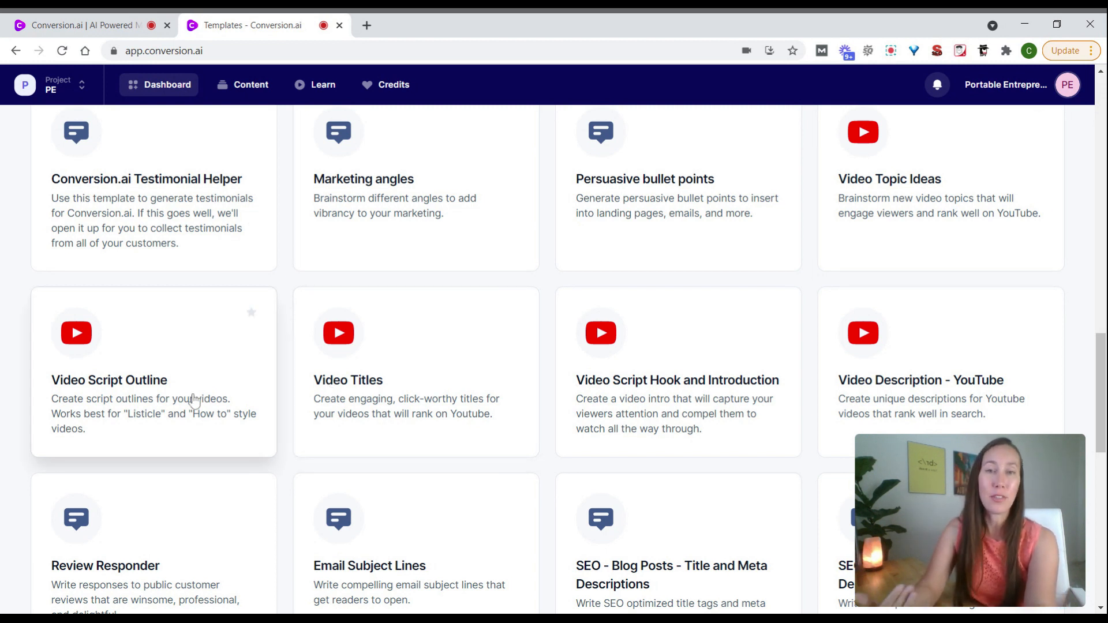
pyautogui.moveTo(1073, 354)
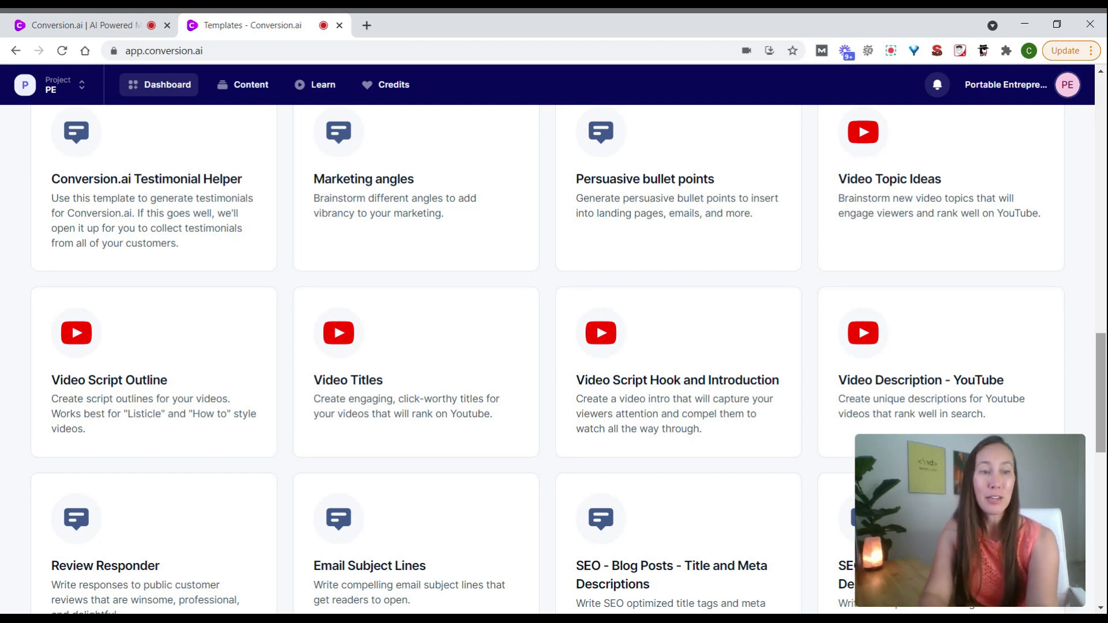
# - Scroll down the gallery toward the Review Responder template
pyautogui.scroll(-3)
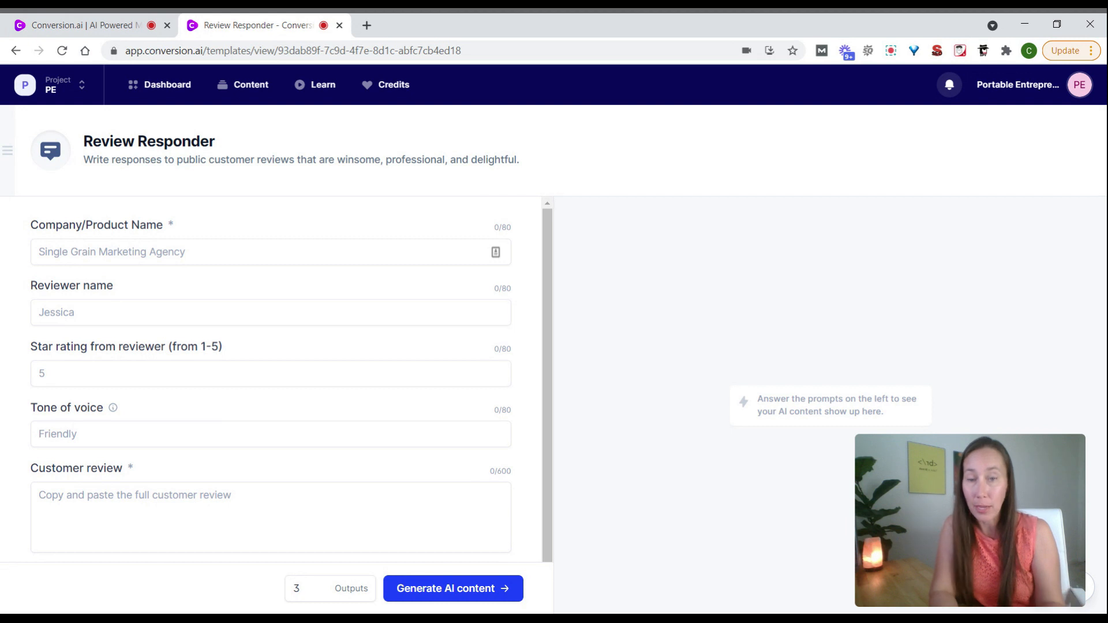
# - Return to the gallery and scroll through all templates down to Real Estate Listing
pyautogui.click(166, 84)
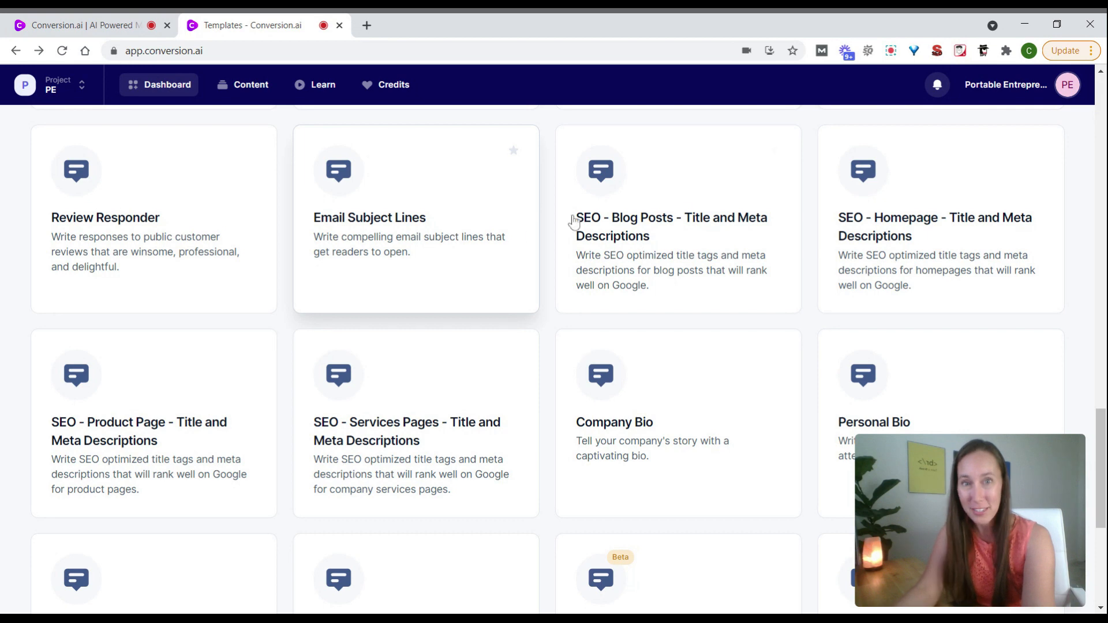
pyautogui.scroll(-3)
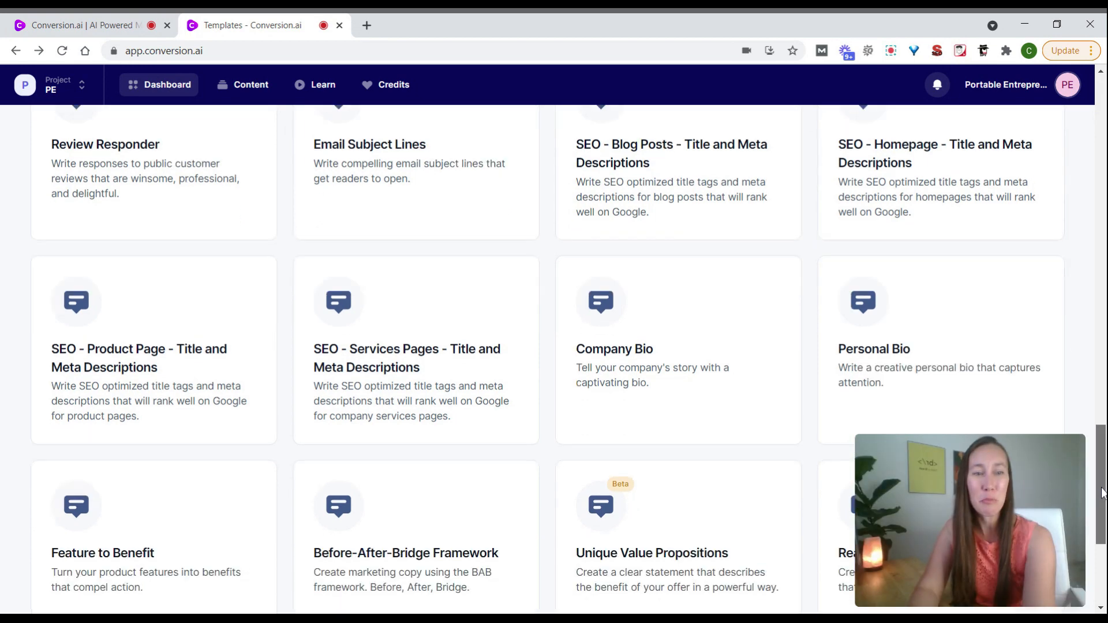
pyautogui.scroll(-3)
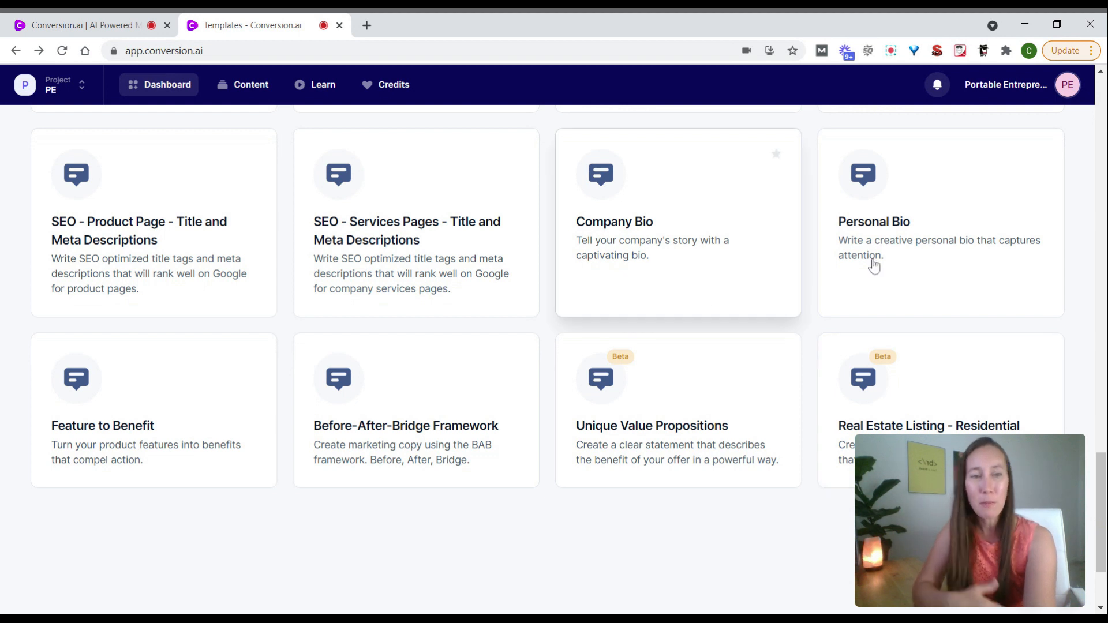
pyautogui.moveTo(1082, 242)
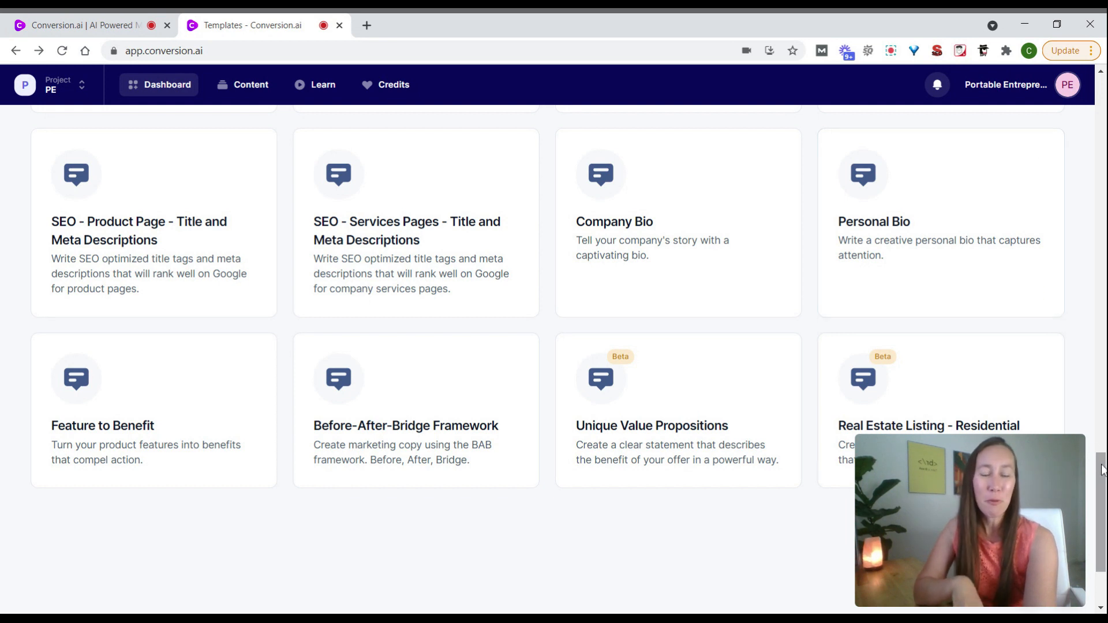
pyautogui.scroll(-3)
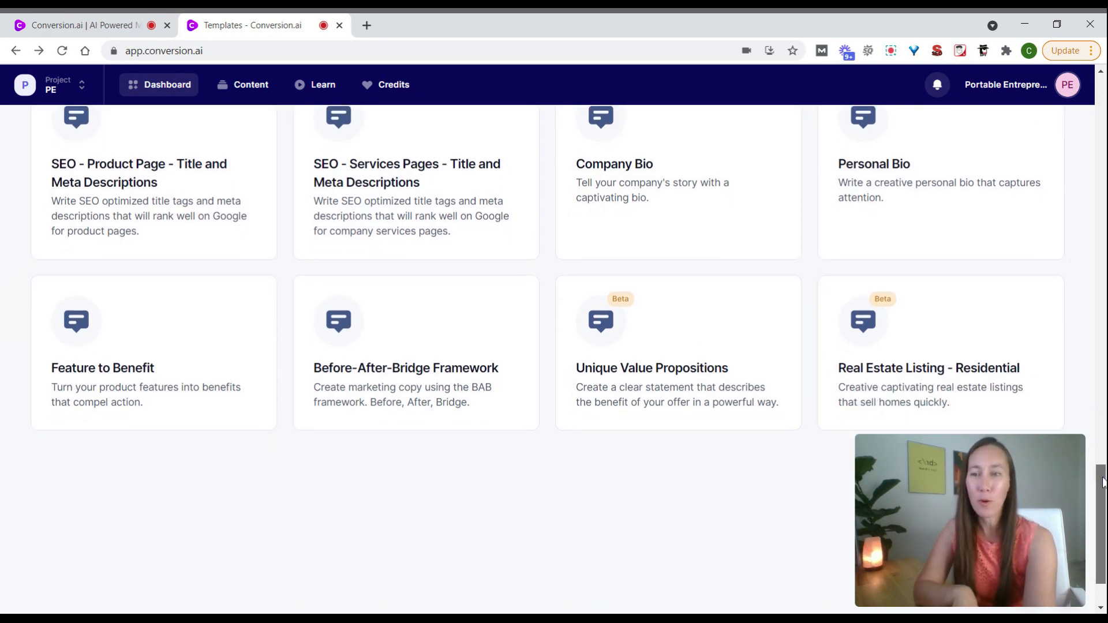
pyautogui.scroll(-3)
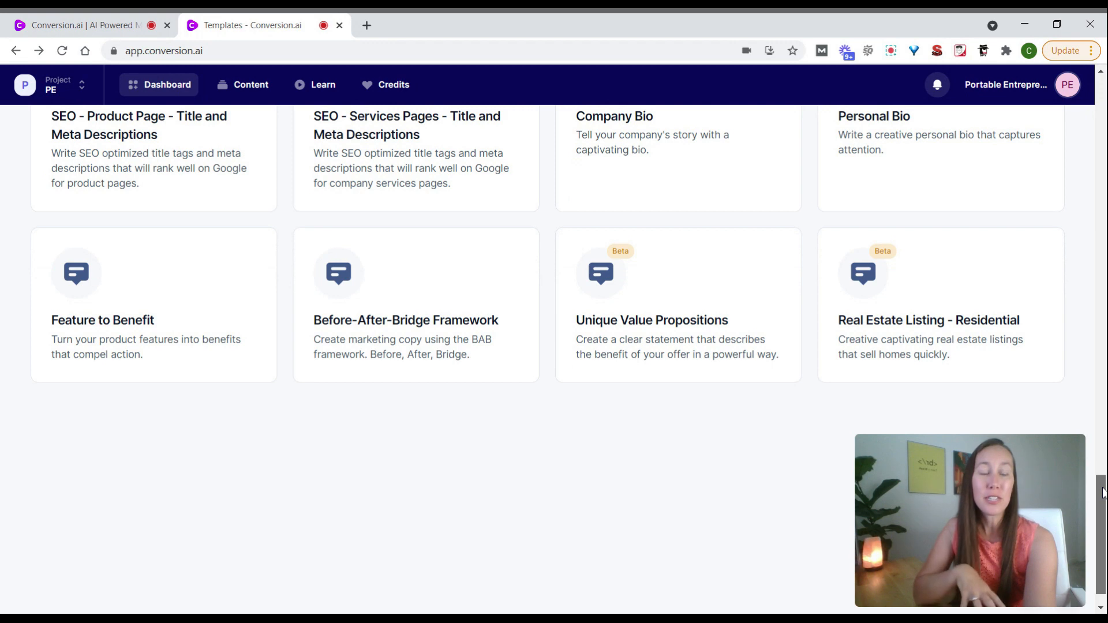
pyautogui.moveTo(798, 306)
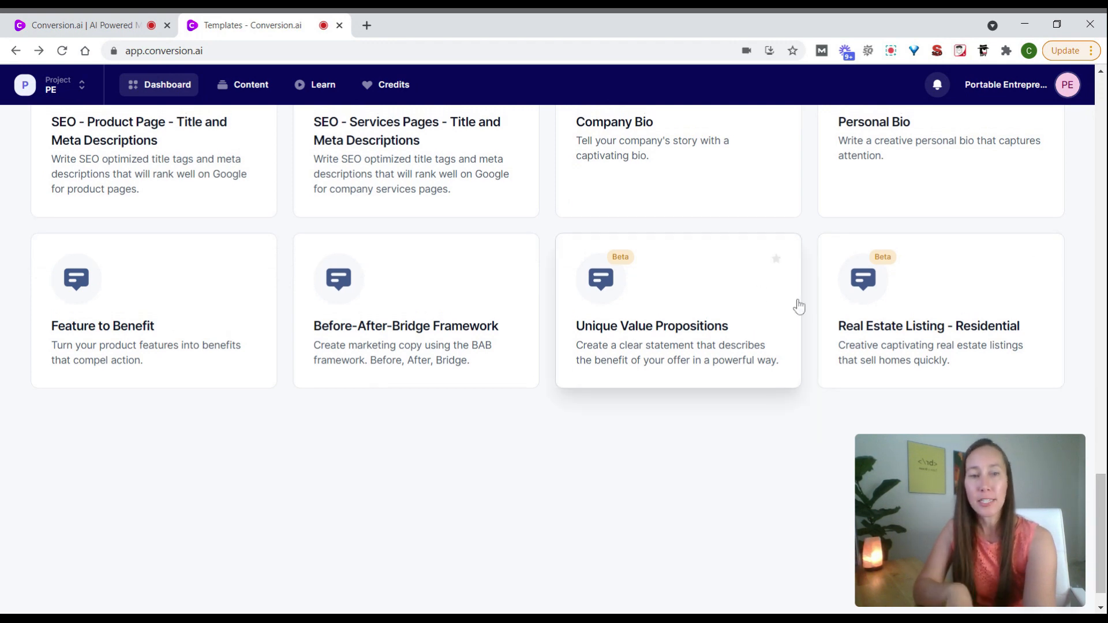
pyautogui.scroll(-3)
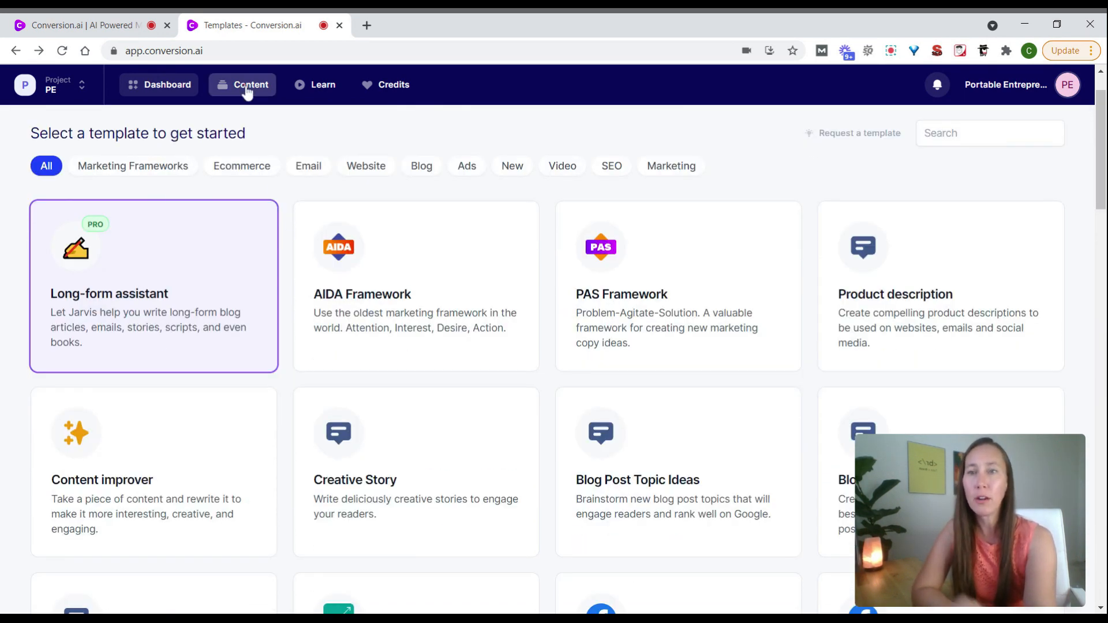
# - Start a new document from the Documents area
pyautogui.click(250, 86)
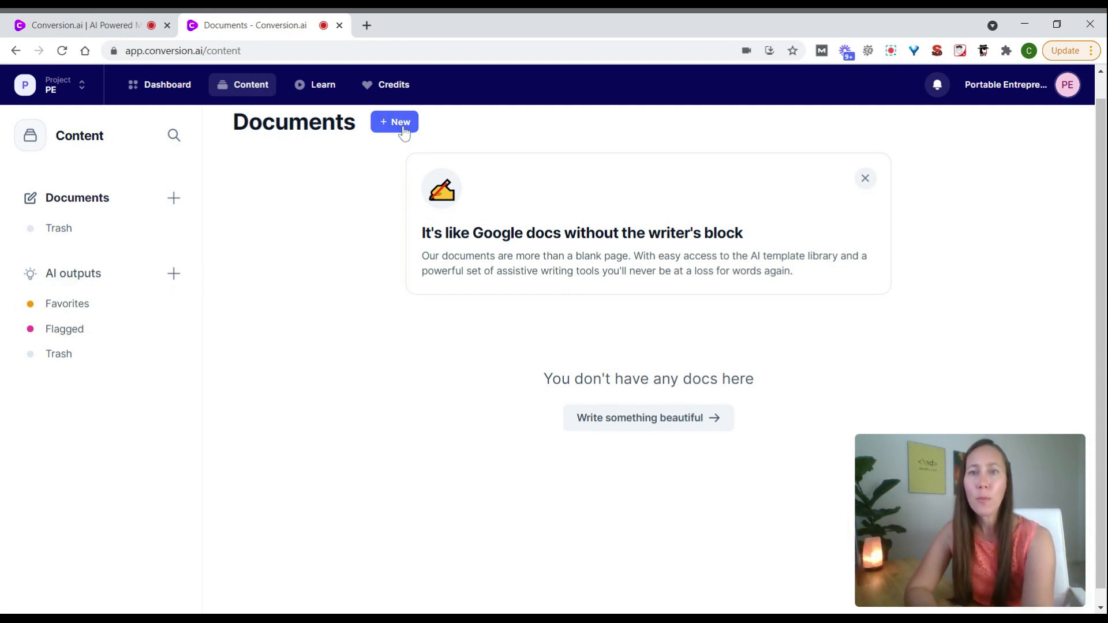
pyautogui.click(393, 122)
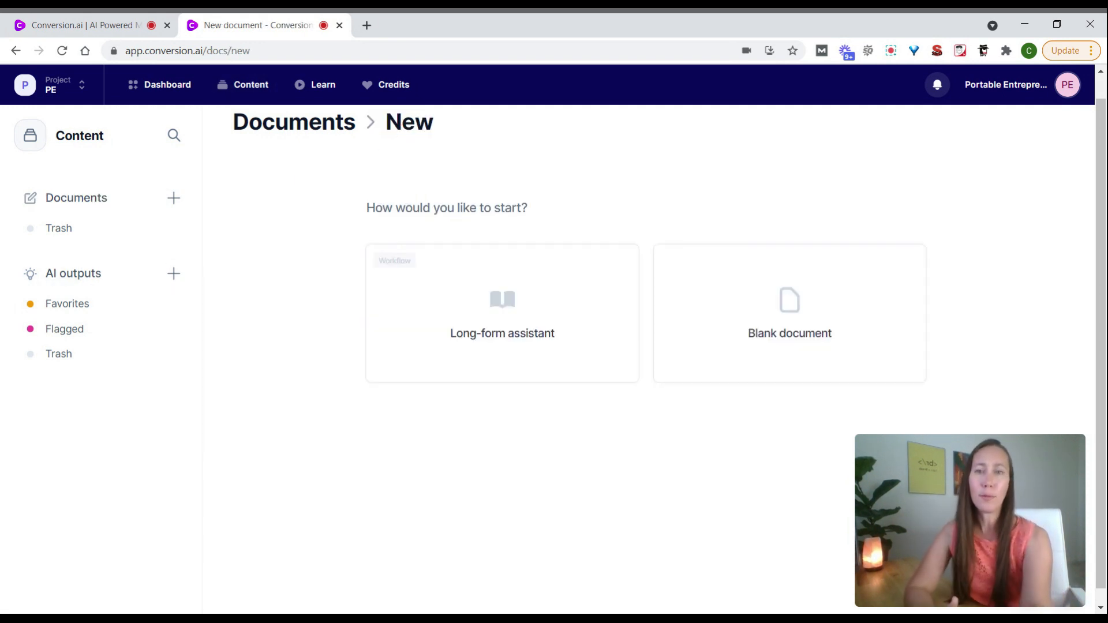
pyautogui.moveTo(535, 362)
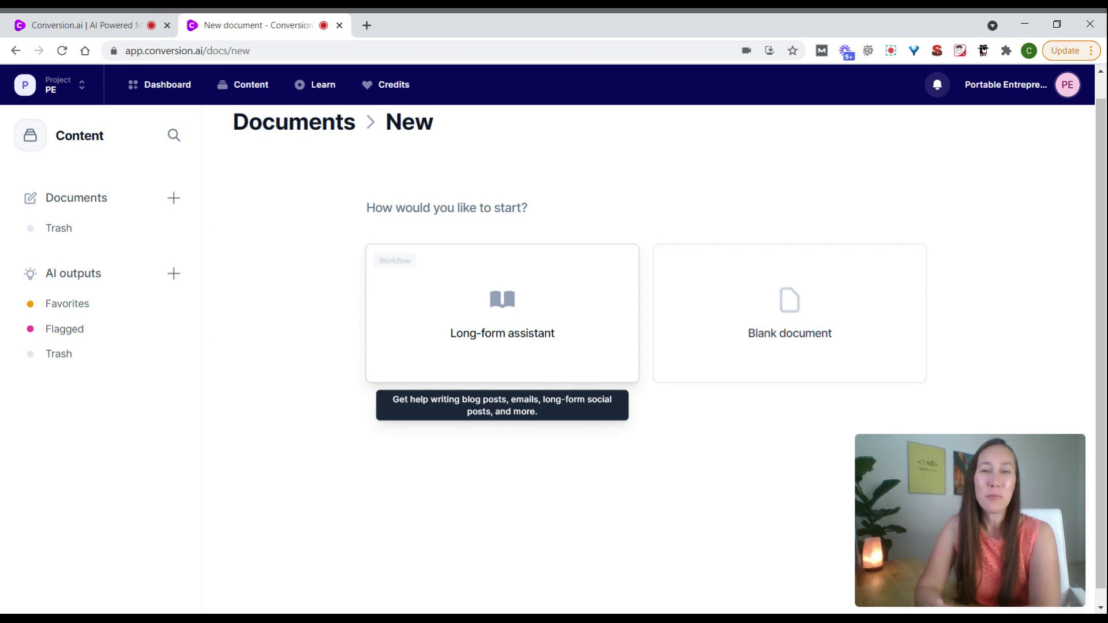
pyautogui.moveTo(778, 332)
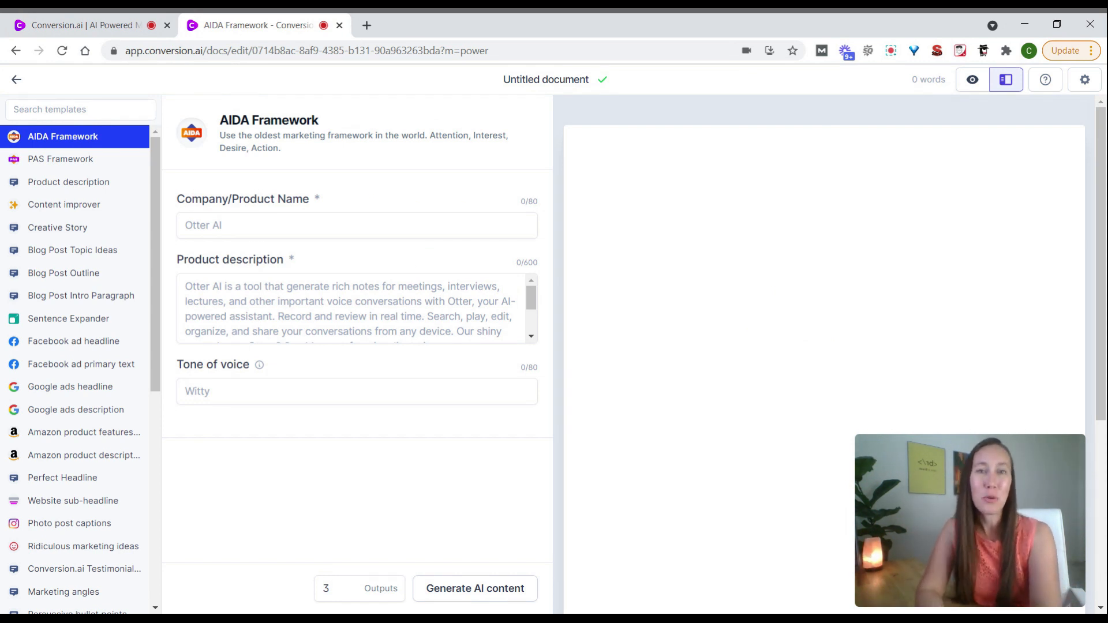
pyautogui.click(545, 80)
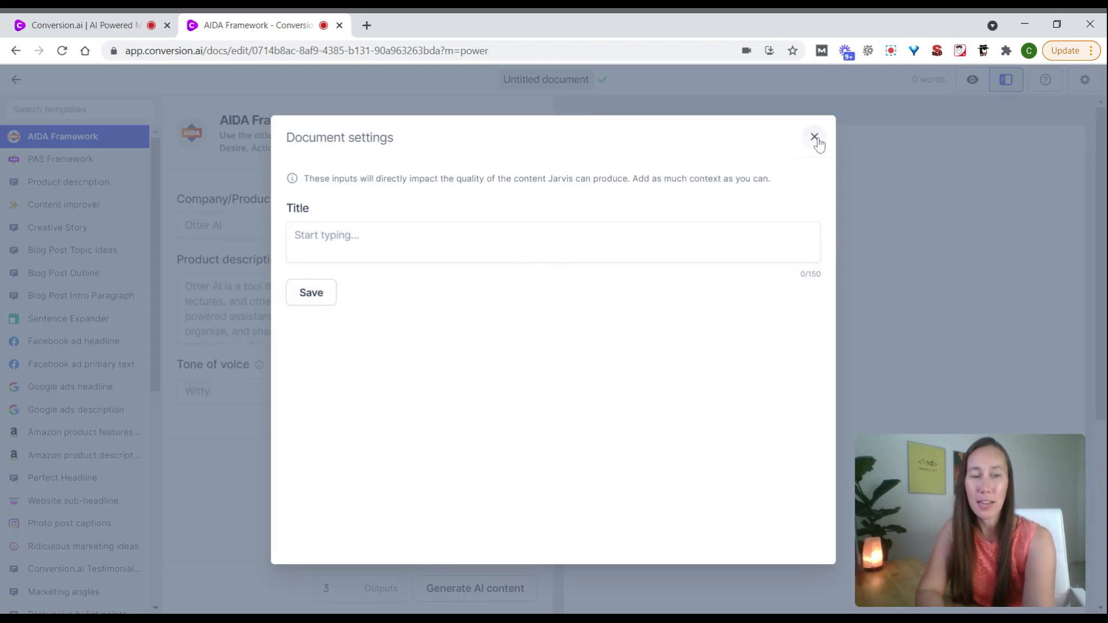
pyautogui.click(812, 141)
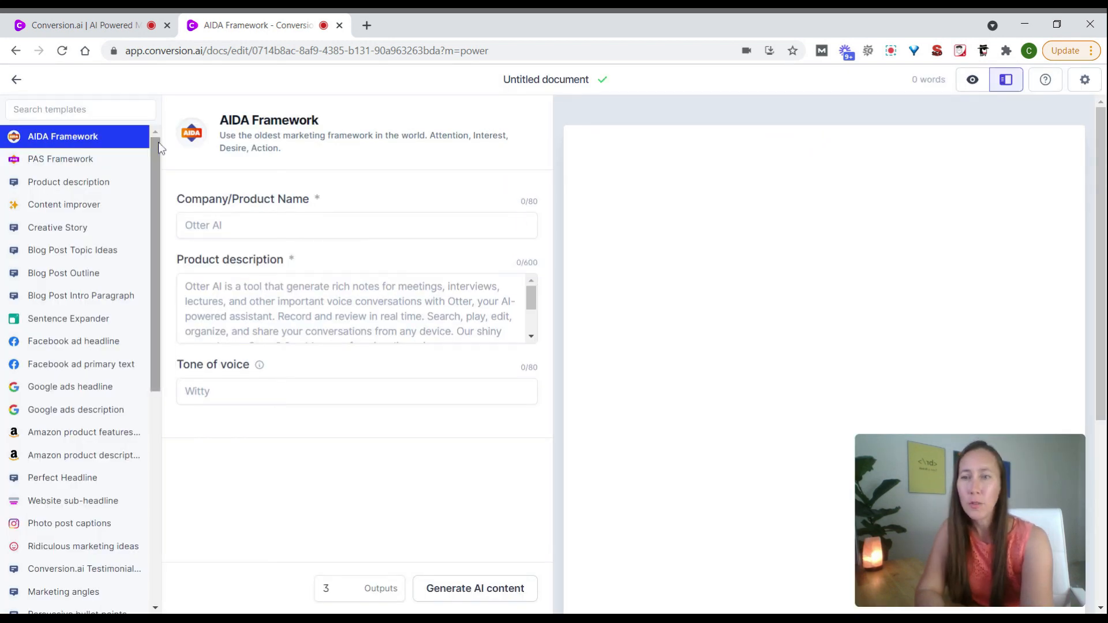
pyautogui.scroll(-3)
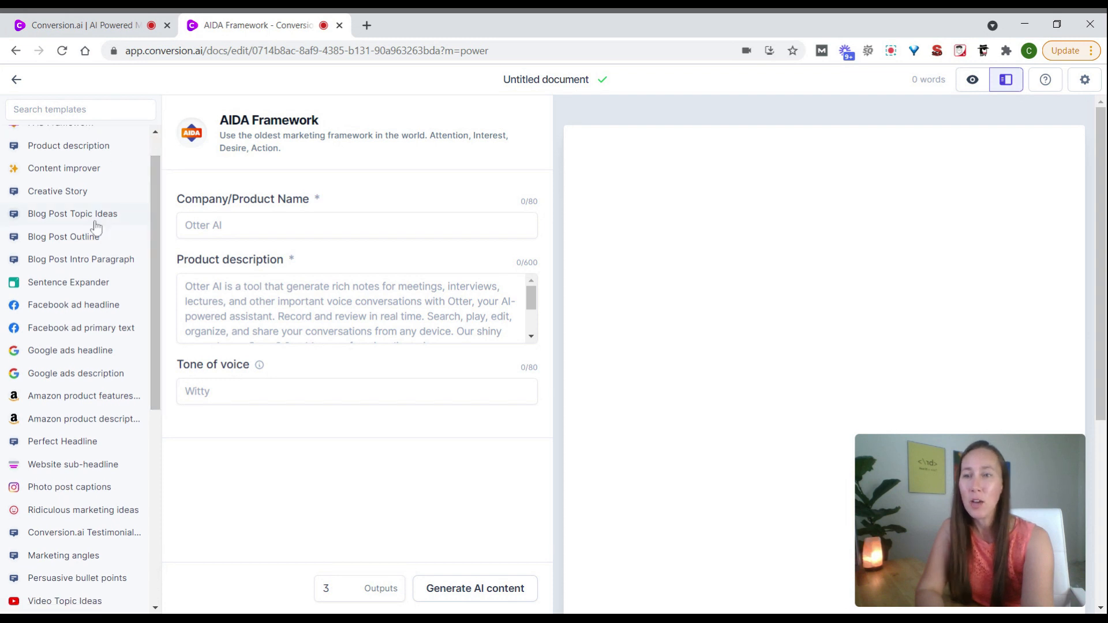
# - Copy the generated garage door repair outline from the Blog Post Outline output into the document
pyautogui.click(64, 237)
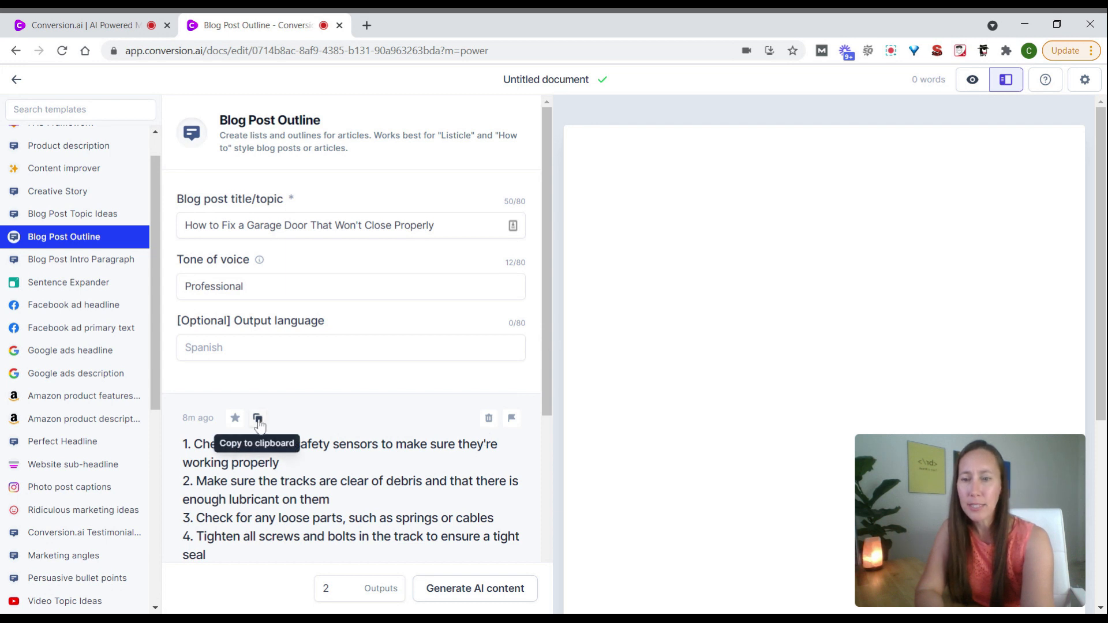
pyautogui.click(257, 419)
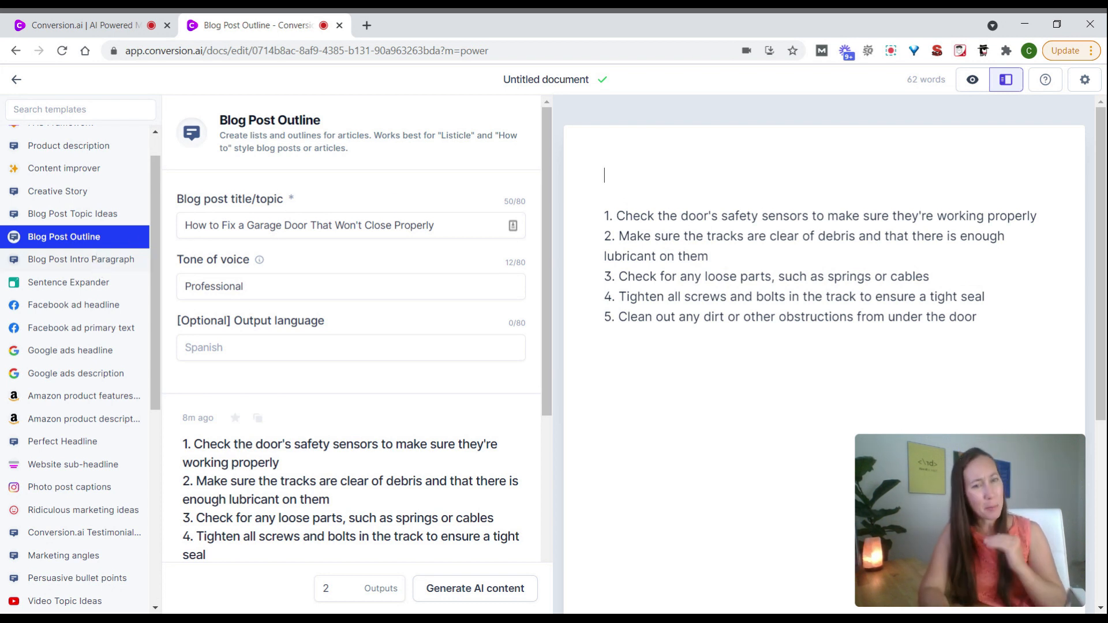
pyautogui.click(81, 259)
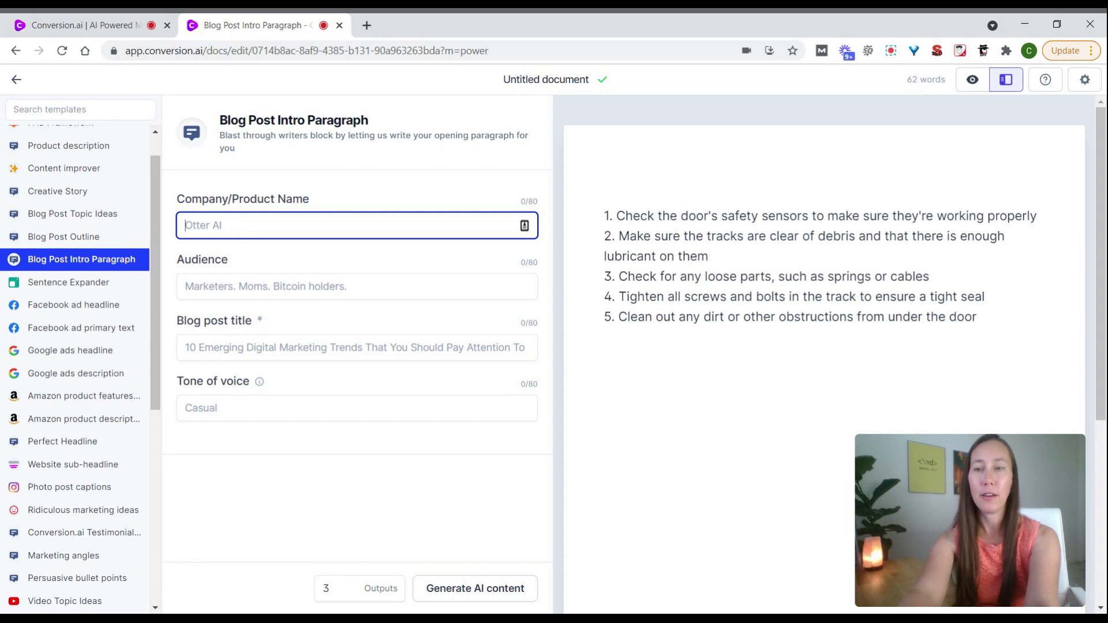
# - Enter Frank's Garage Repair as the company and home owners as the audience
pyautogui.write("Frank's")
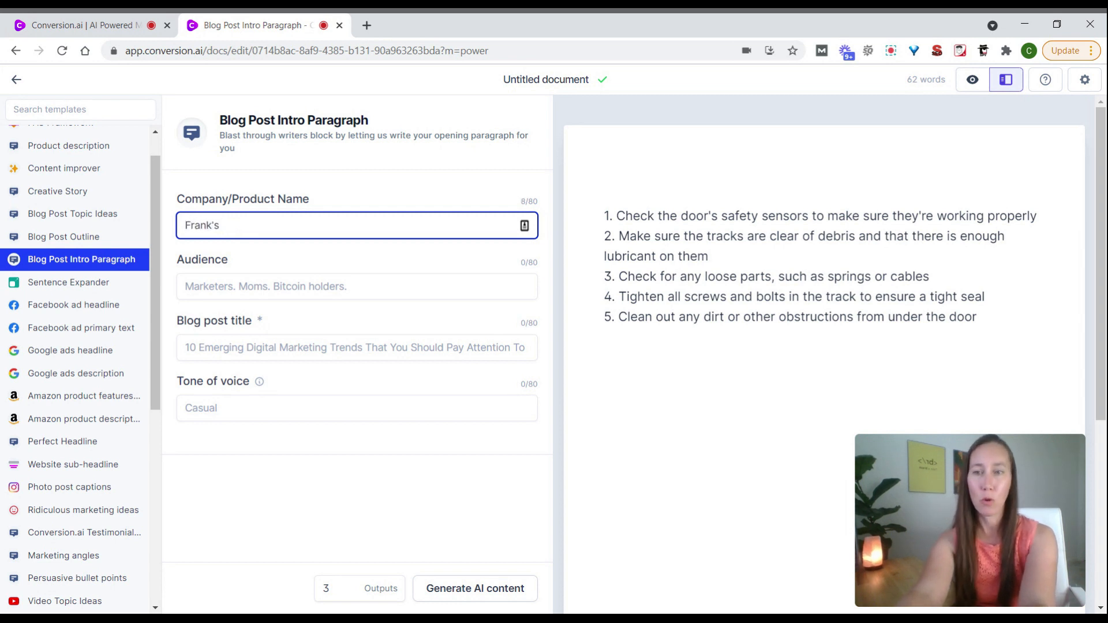
pyautogui.write('Garage Repair')
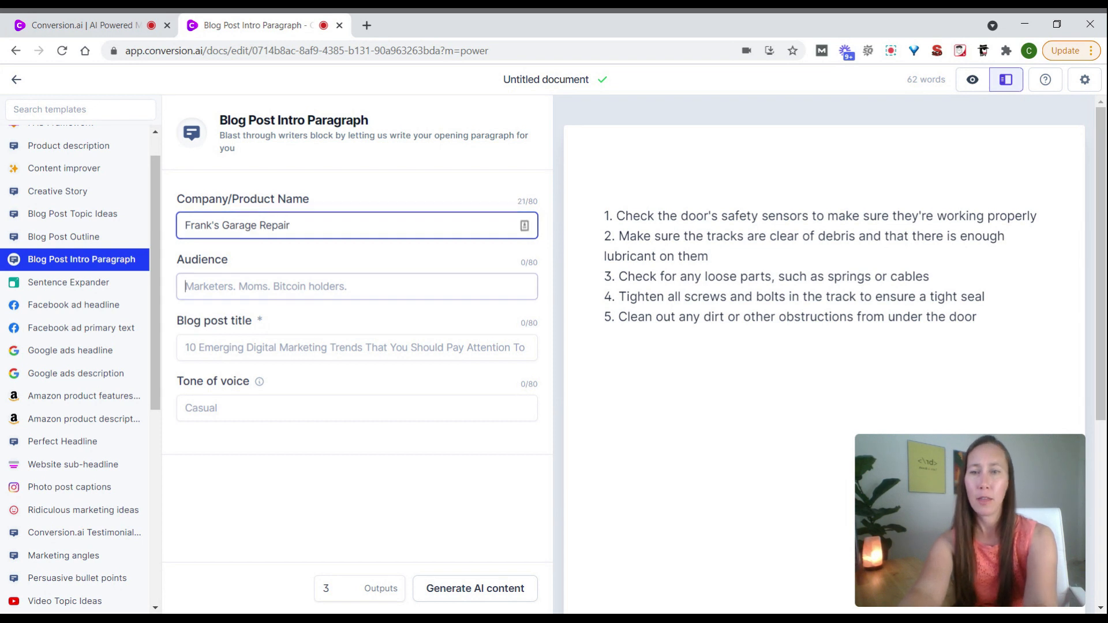
pyautogui.write('home owners')
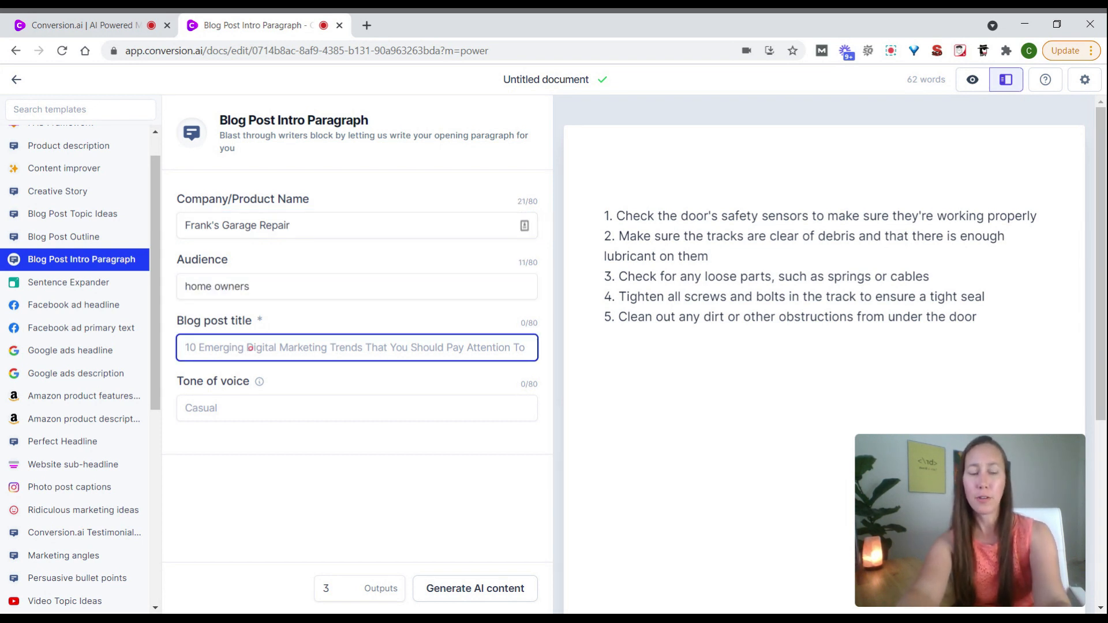
# - Title the post '5 Ways to Fix a Garage Door that Won't Close' with Casual tone and 2 outputs
pyautogui.write('5 Ways to')
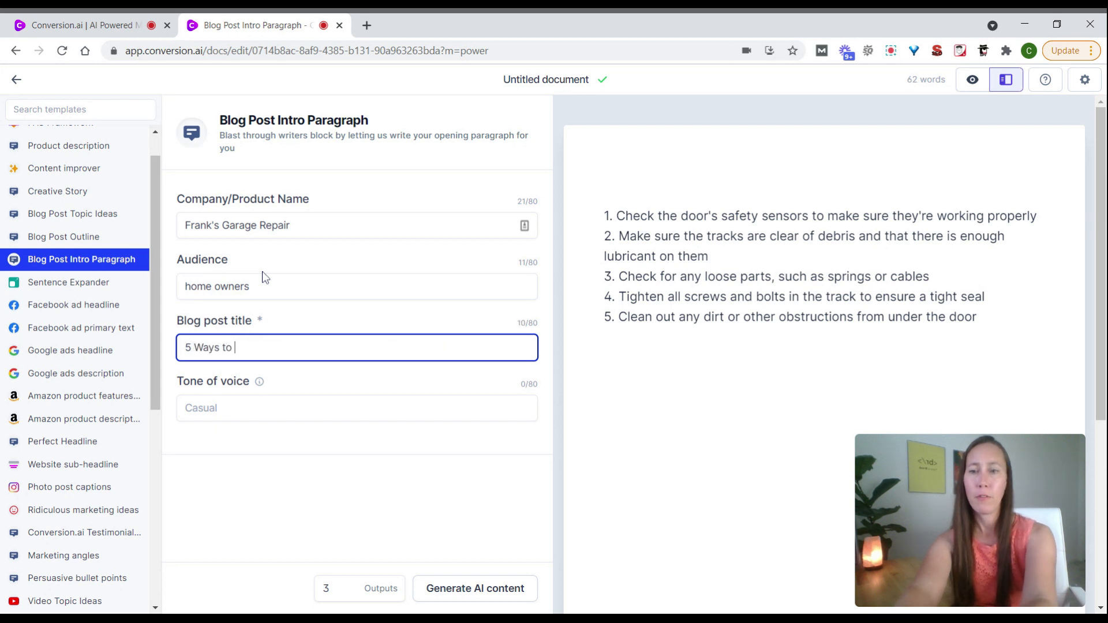
pyautogui.write('Fix a')
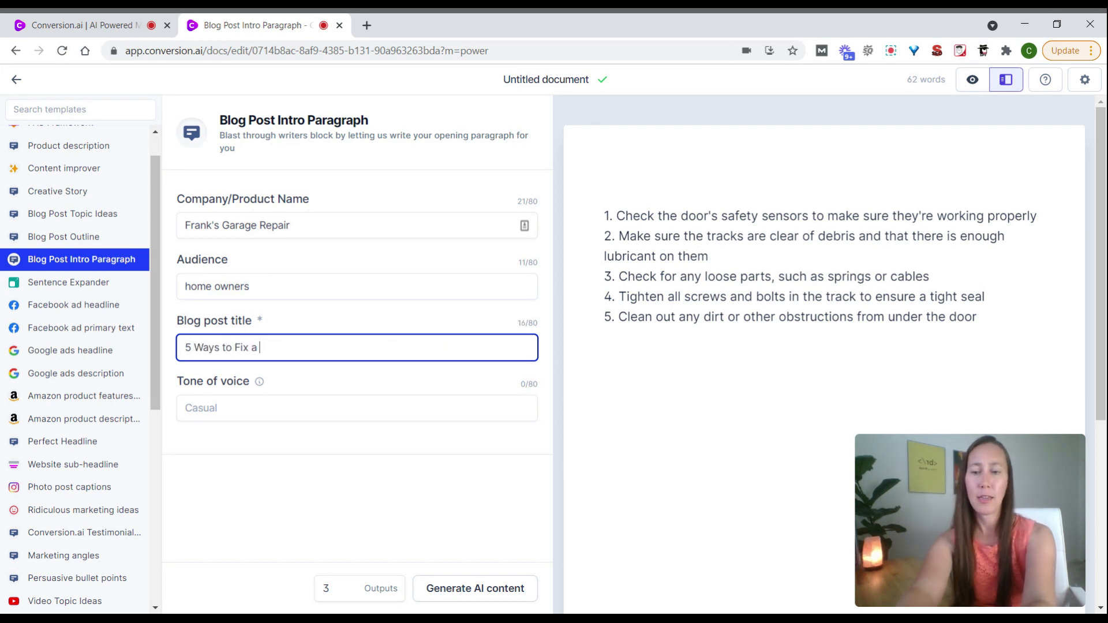
pyautogui.write('Garage Door')
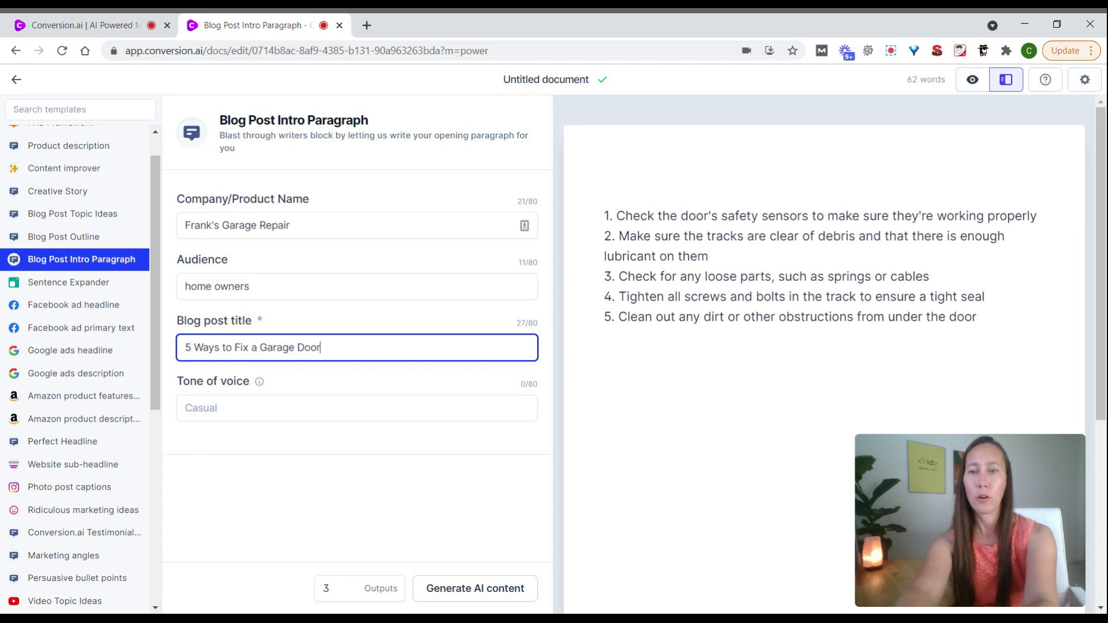
pyautogui.write('that W')
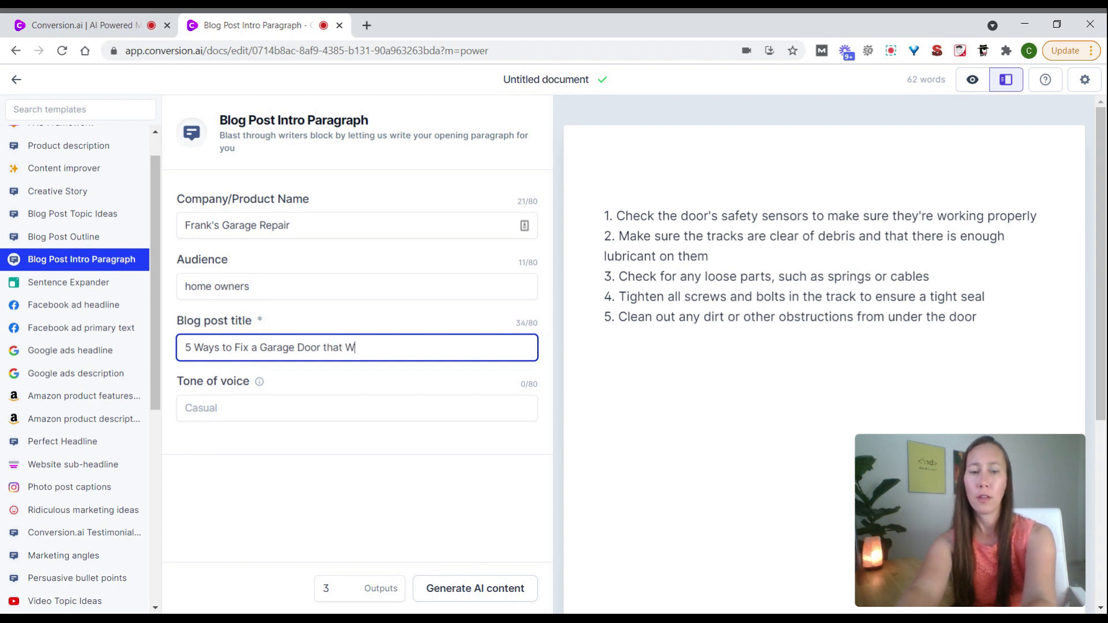
pyautogui.write("on't Close")
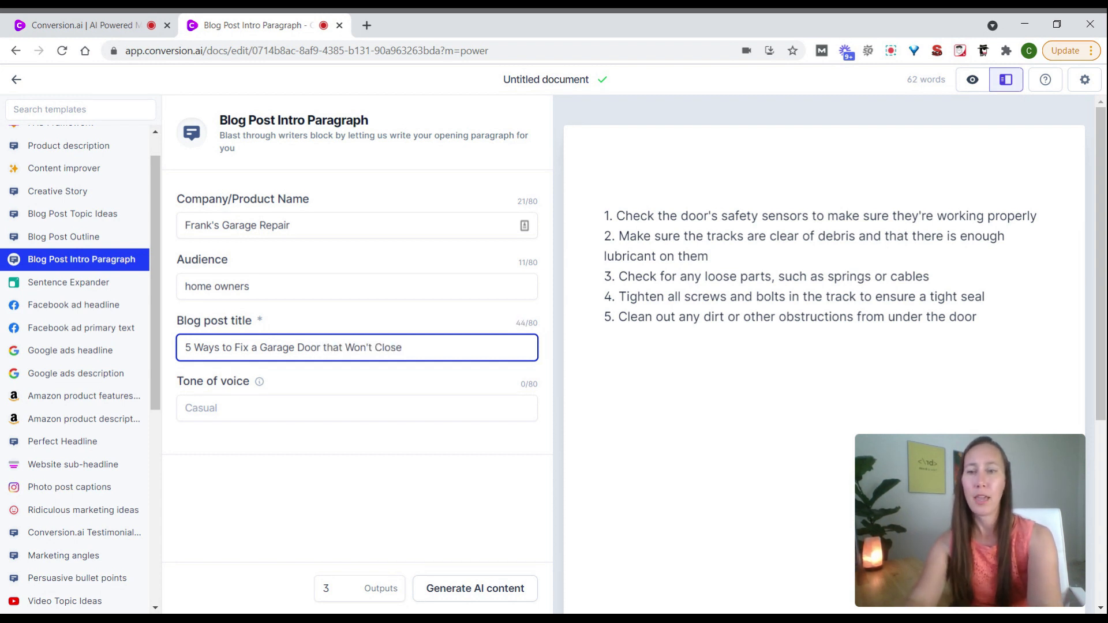
pyautogui.write('Cau')
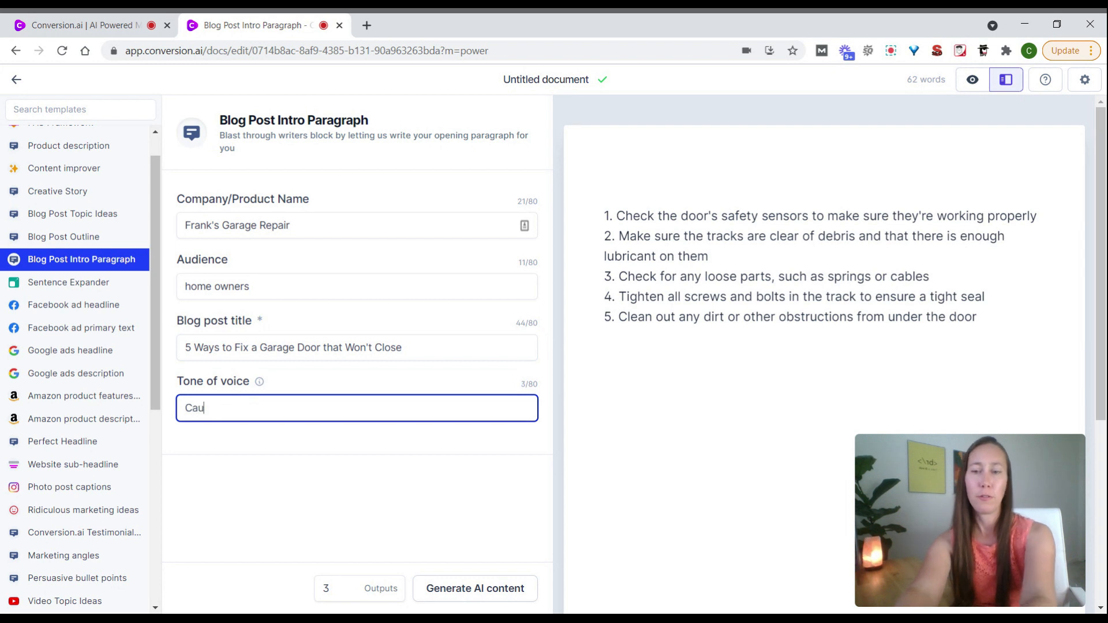
pyautogui.press('Backspace')
pyautogui.write('sual')
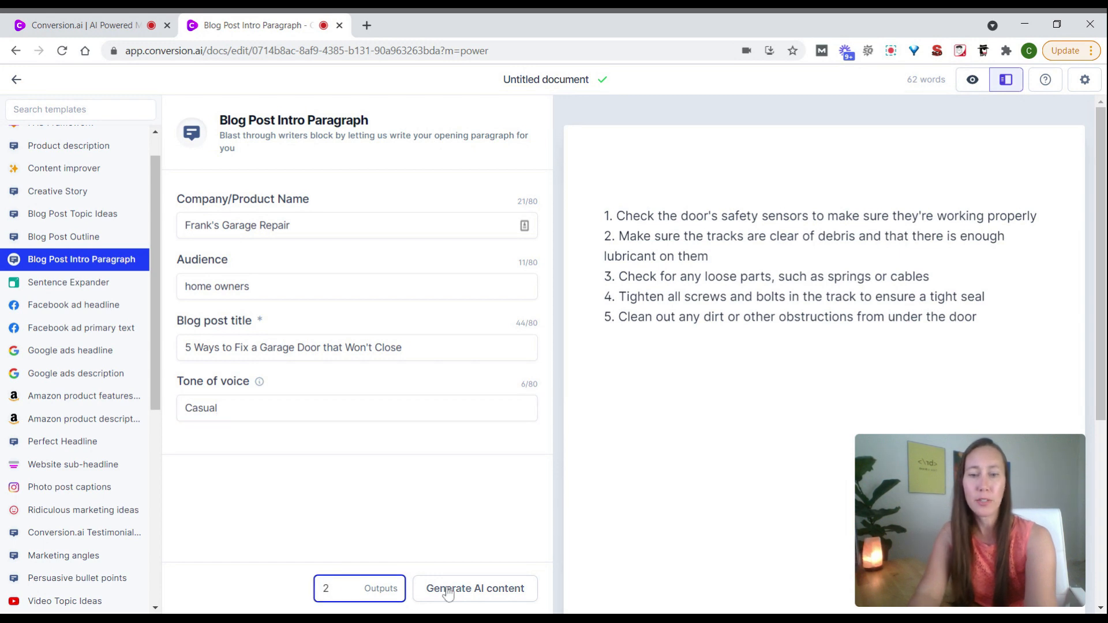
# - Generate two casual garage-door intro paragraphs and copy the first one to the clipboard
pyautogui.click(474, 588)
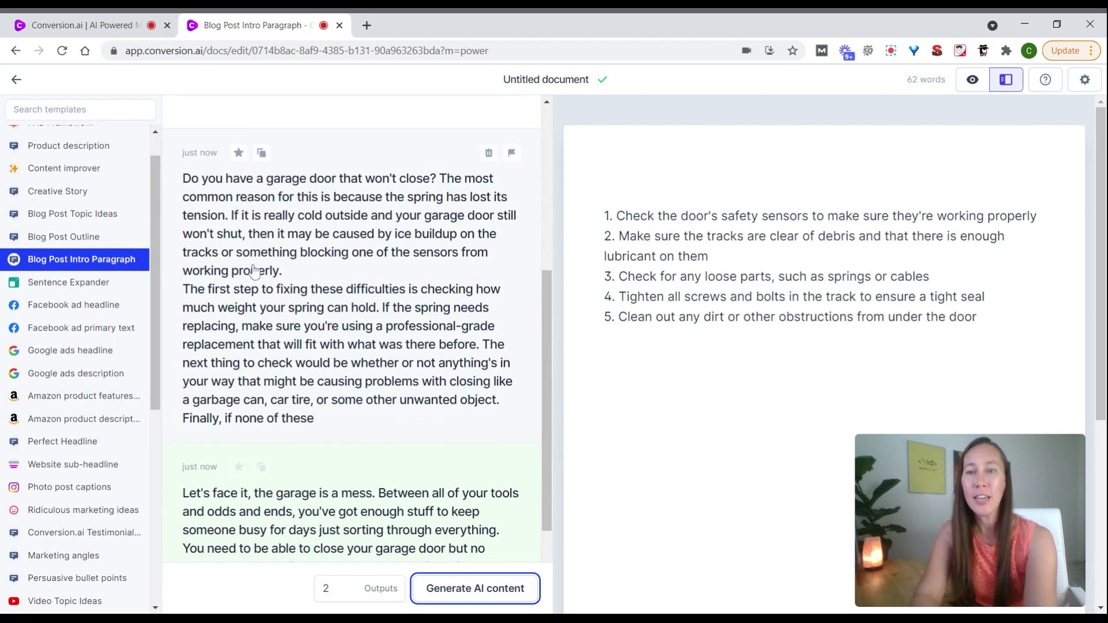
pyautogui.moveTo(483, 270)
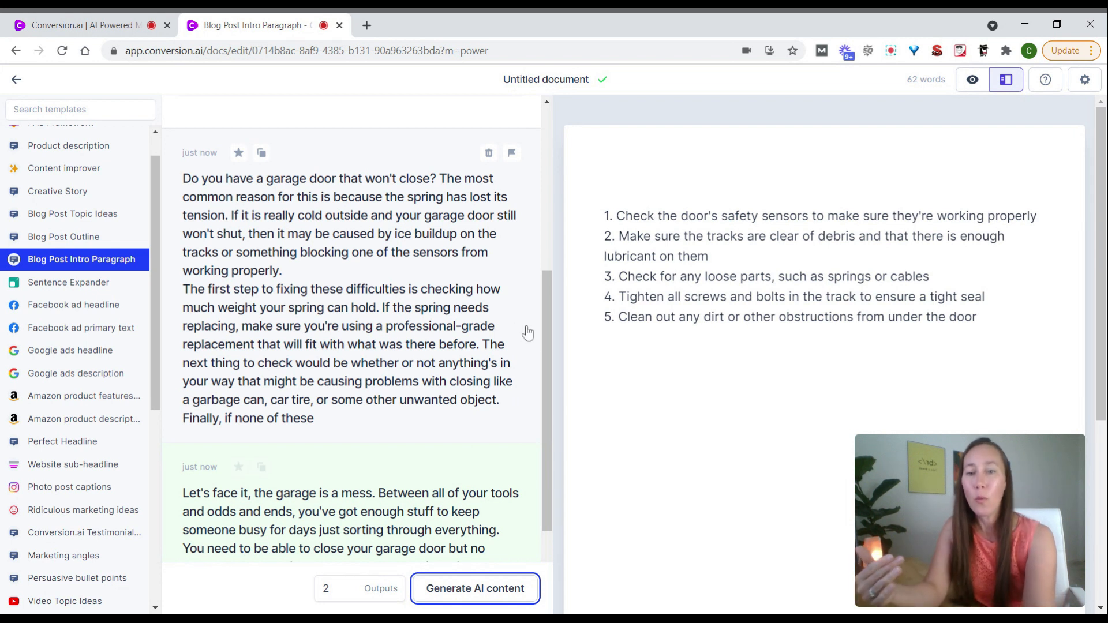
pyautogui.scroll(-3)
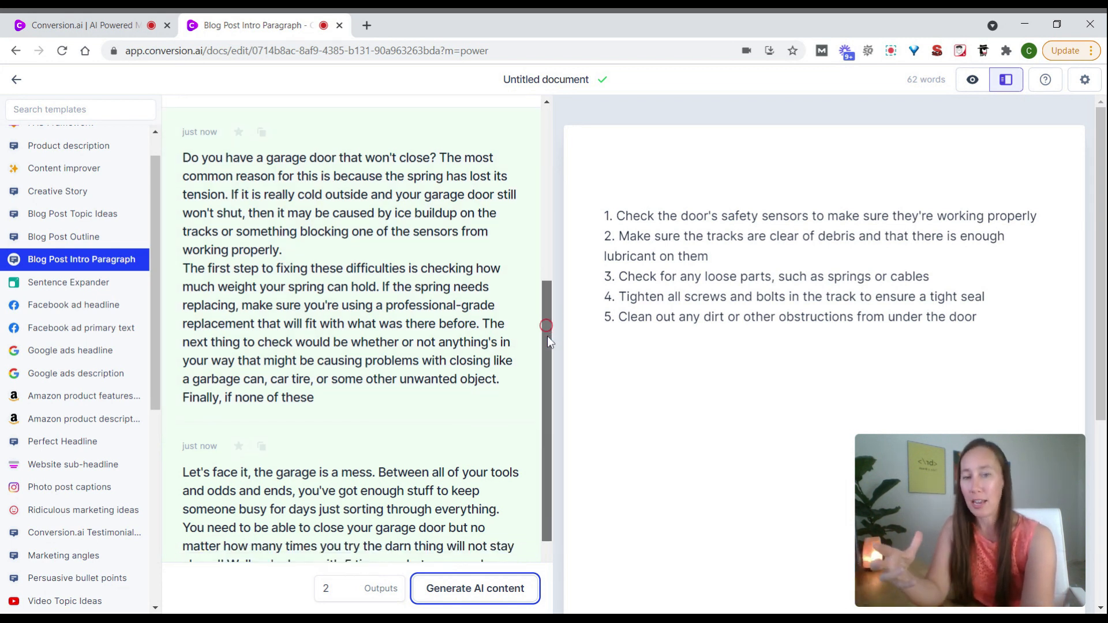
pyautogui.scroll(-3)
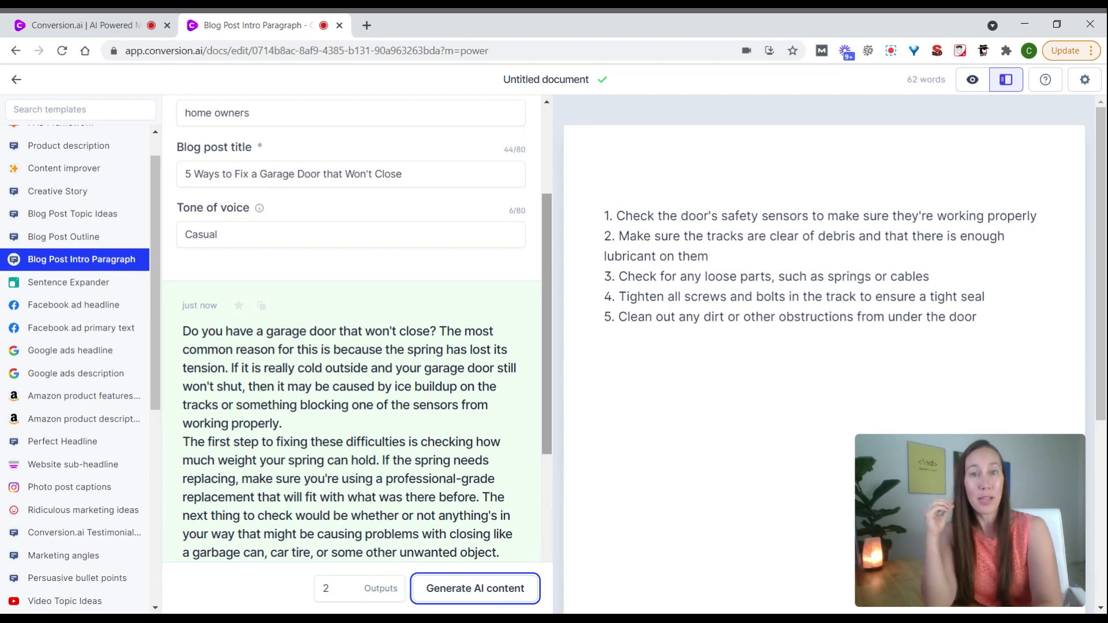
pyautogui.moveTo(511, 306)
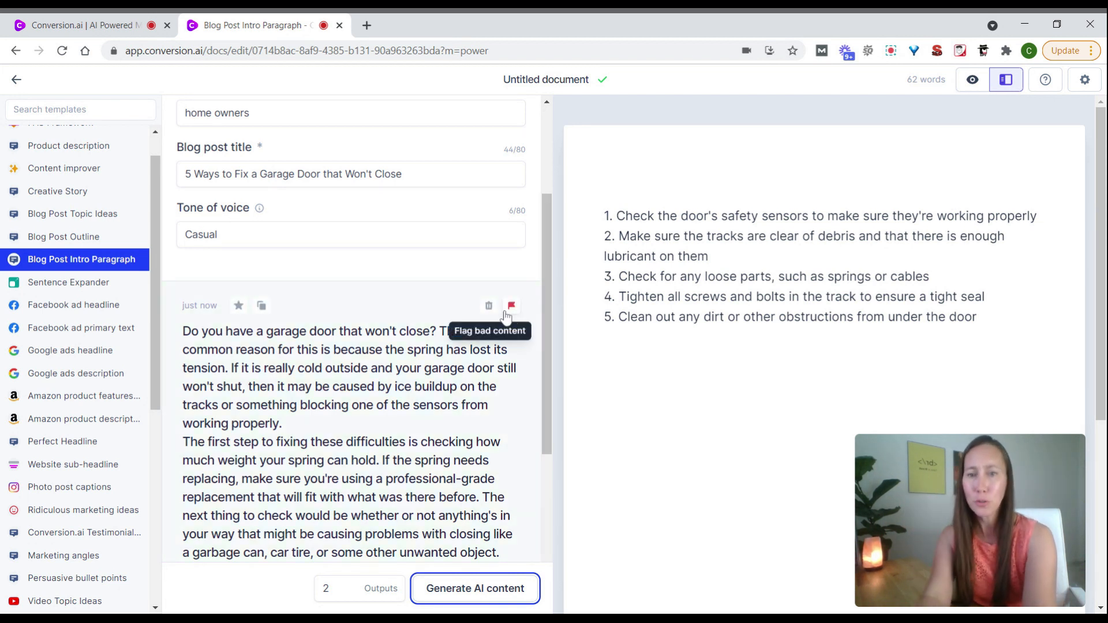
pyautogui.click(261, 305)
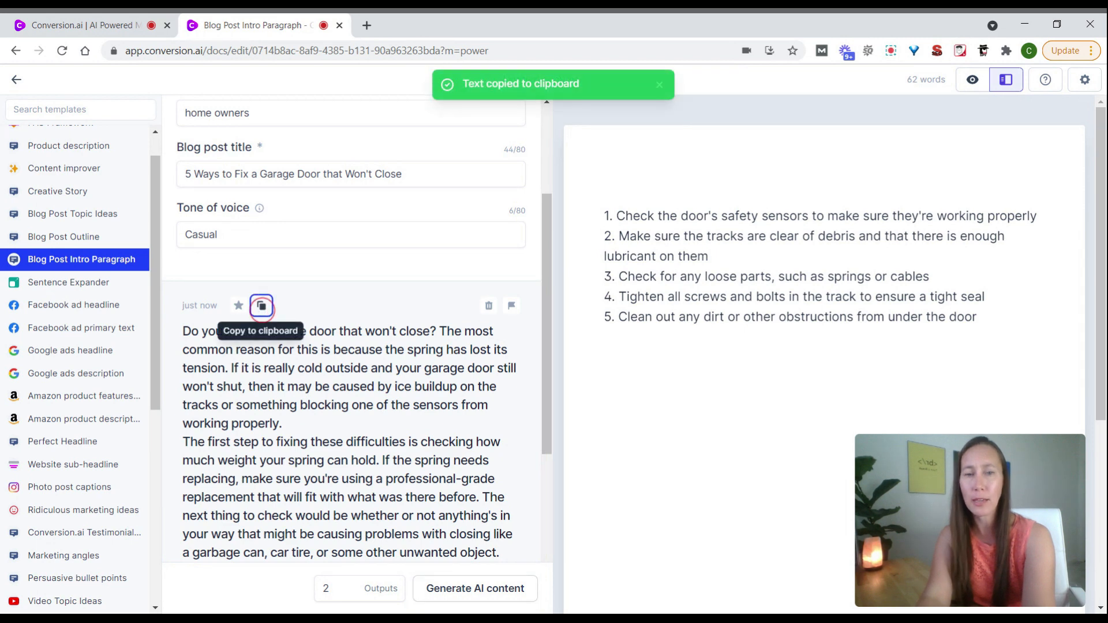